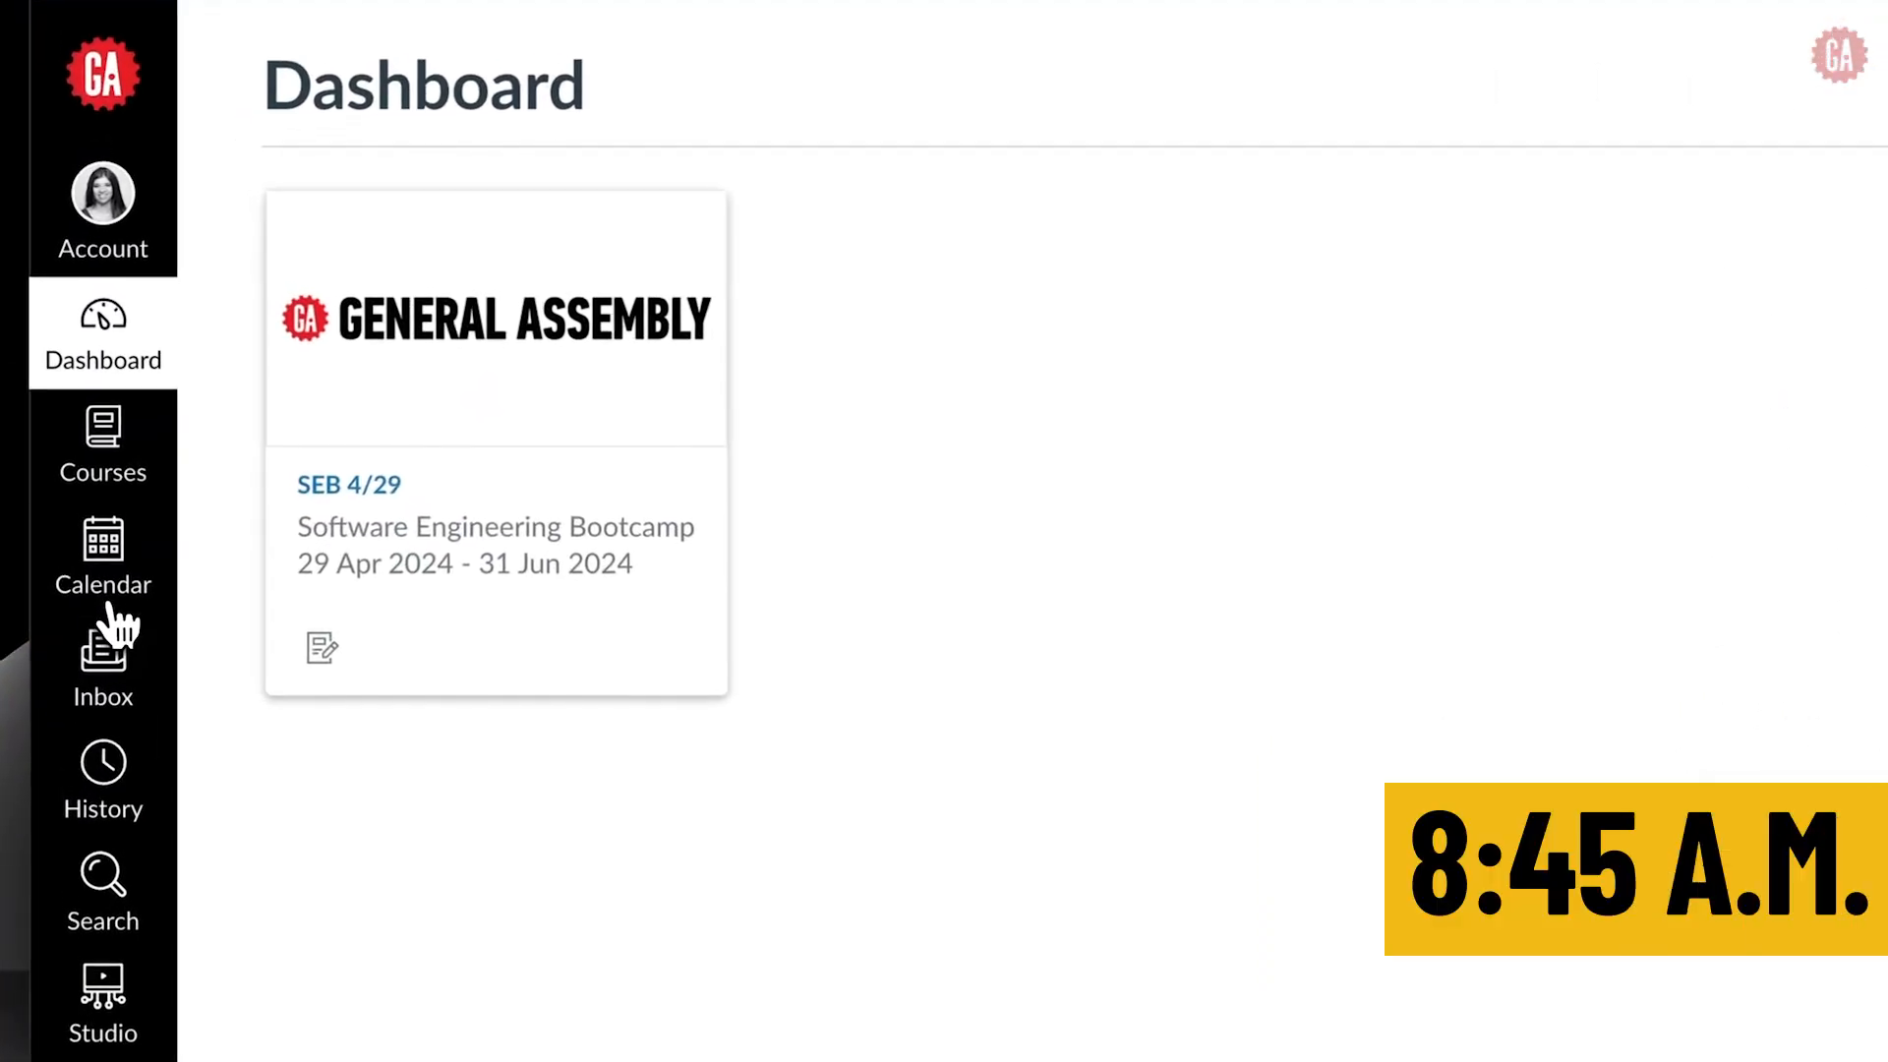
- Show the calendar week of May 5–11, 2024 with stand-ups, project time and presentations
{"action": "left_click", "coordinate": [102, 559]}
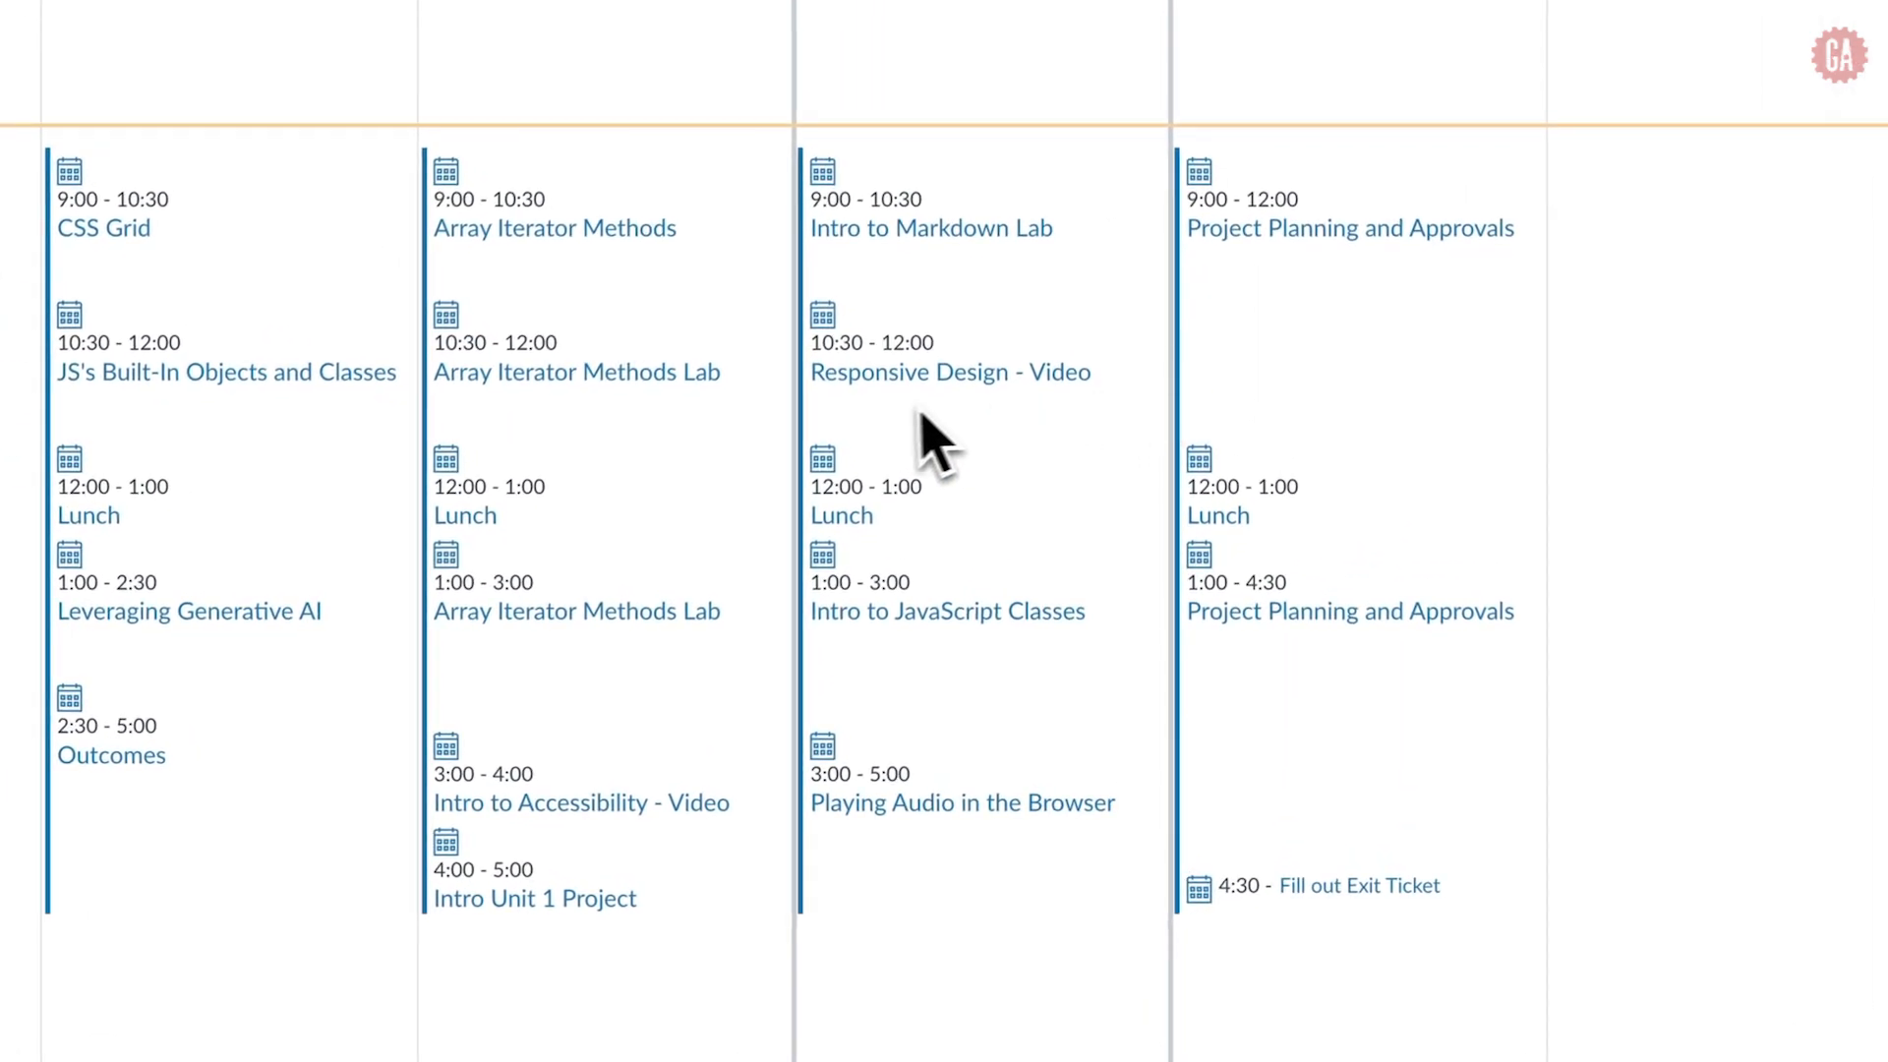
{"action": "mouse_move", "coordinate": [972, 578]}
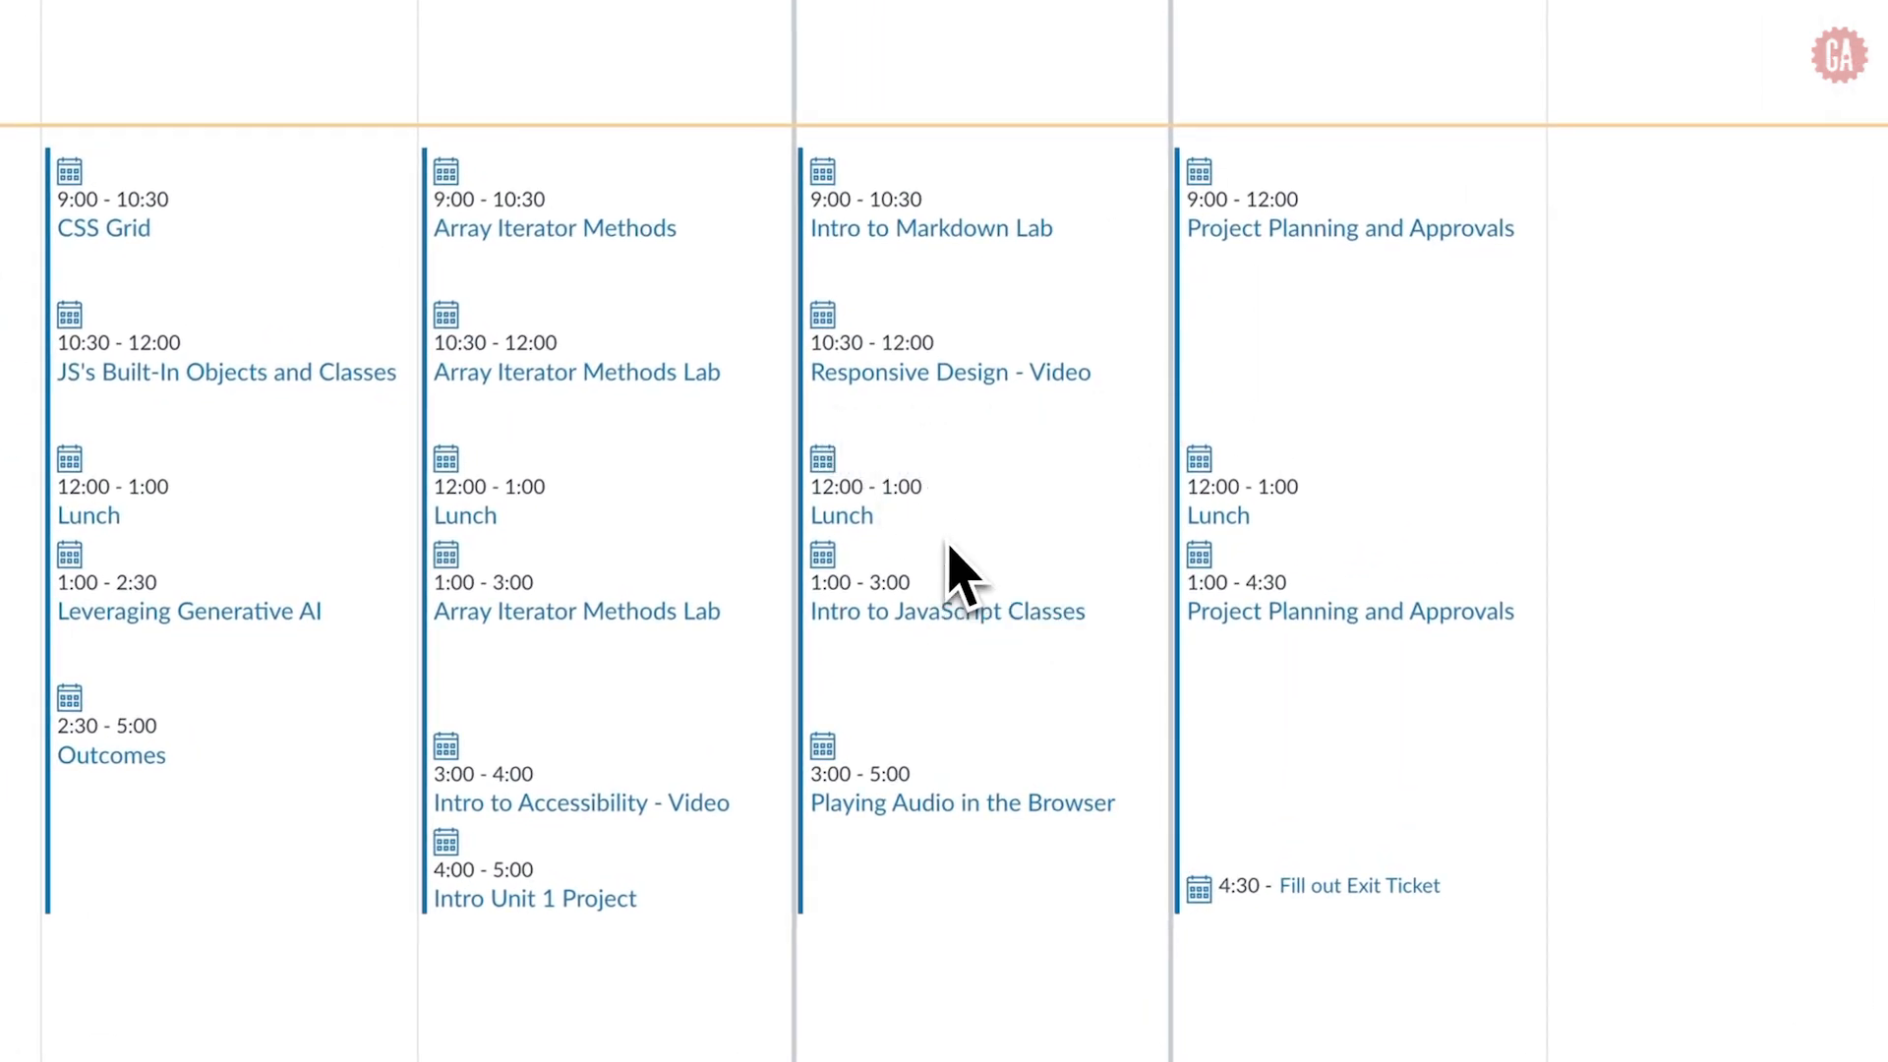
{"action": "mouse_move", "coordinate": [1119, 921]}
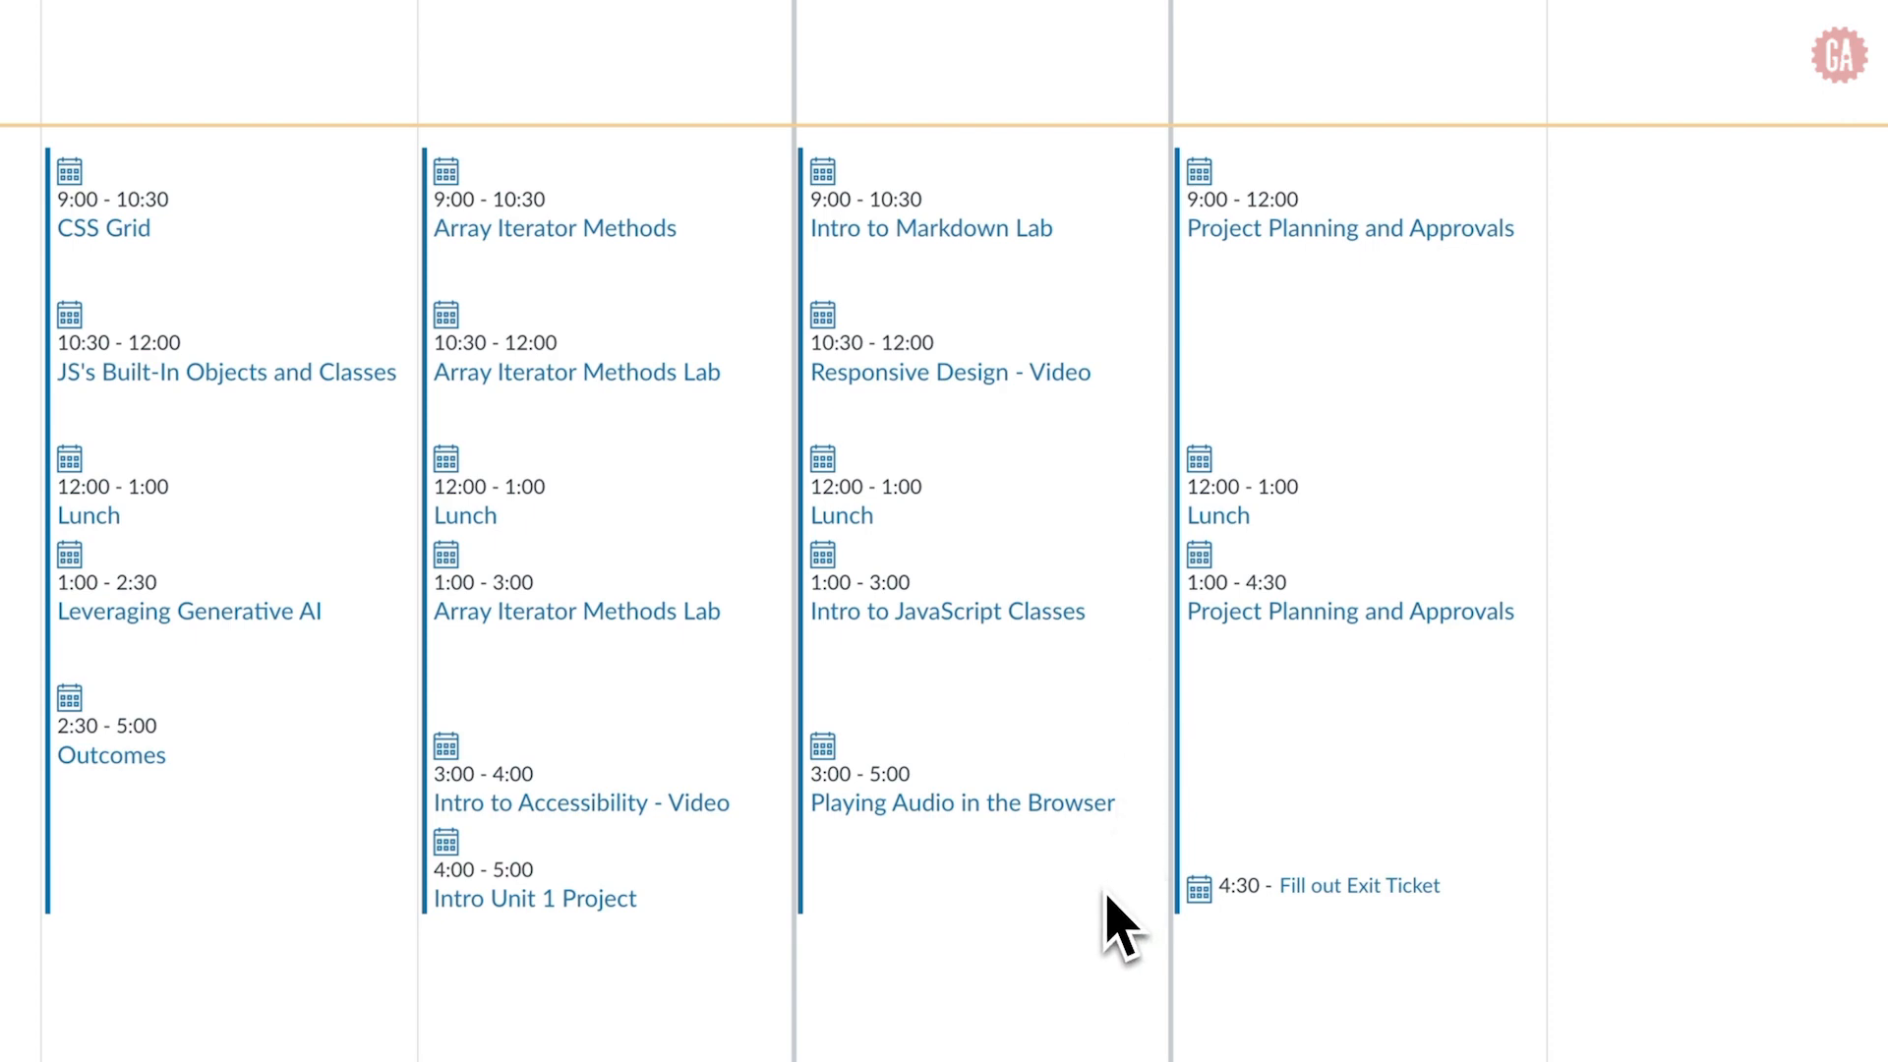
{"action": "mouse_move", "coordinate": [1038, 951]}
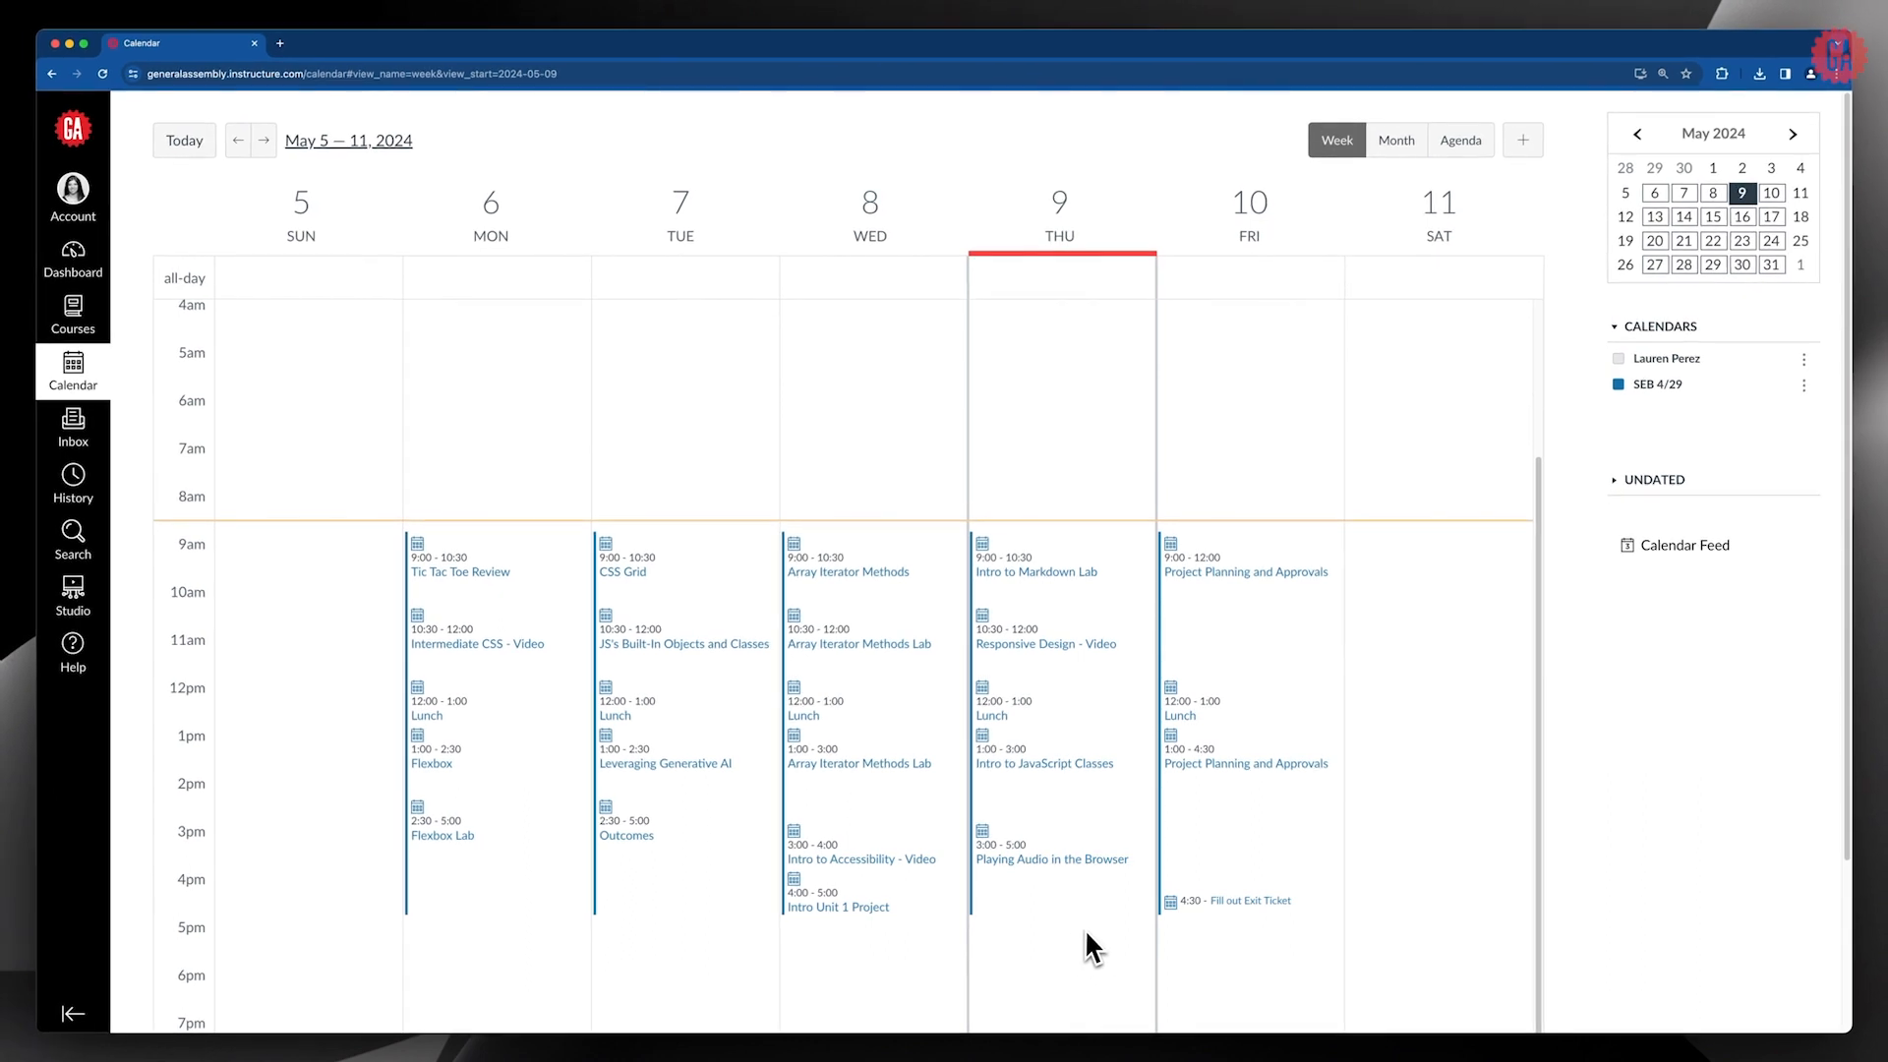
{"action": "mouse_move", "coordinate": [1015, 939]}
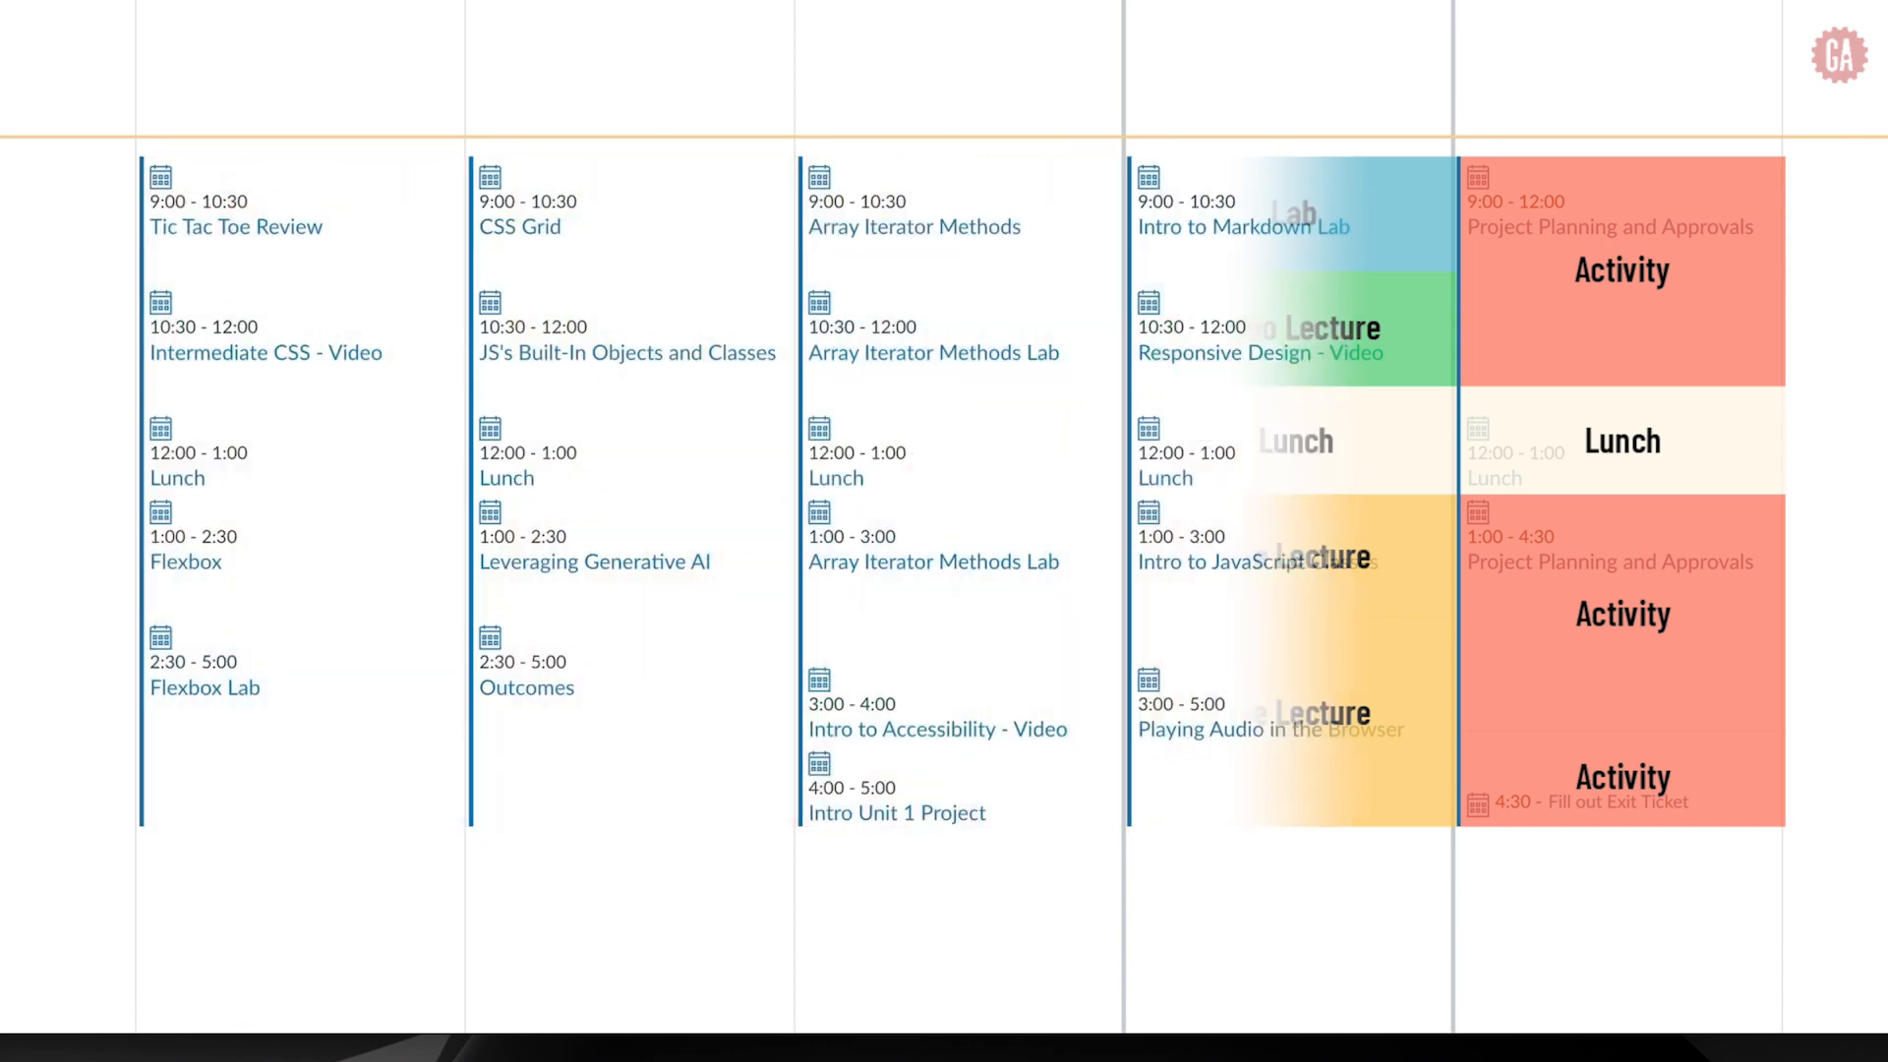
{"action": "scroll", "scroll_direction": "right", "scroll_amount": 3}
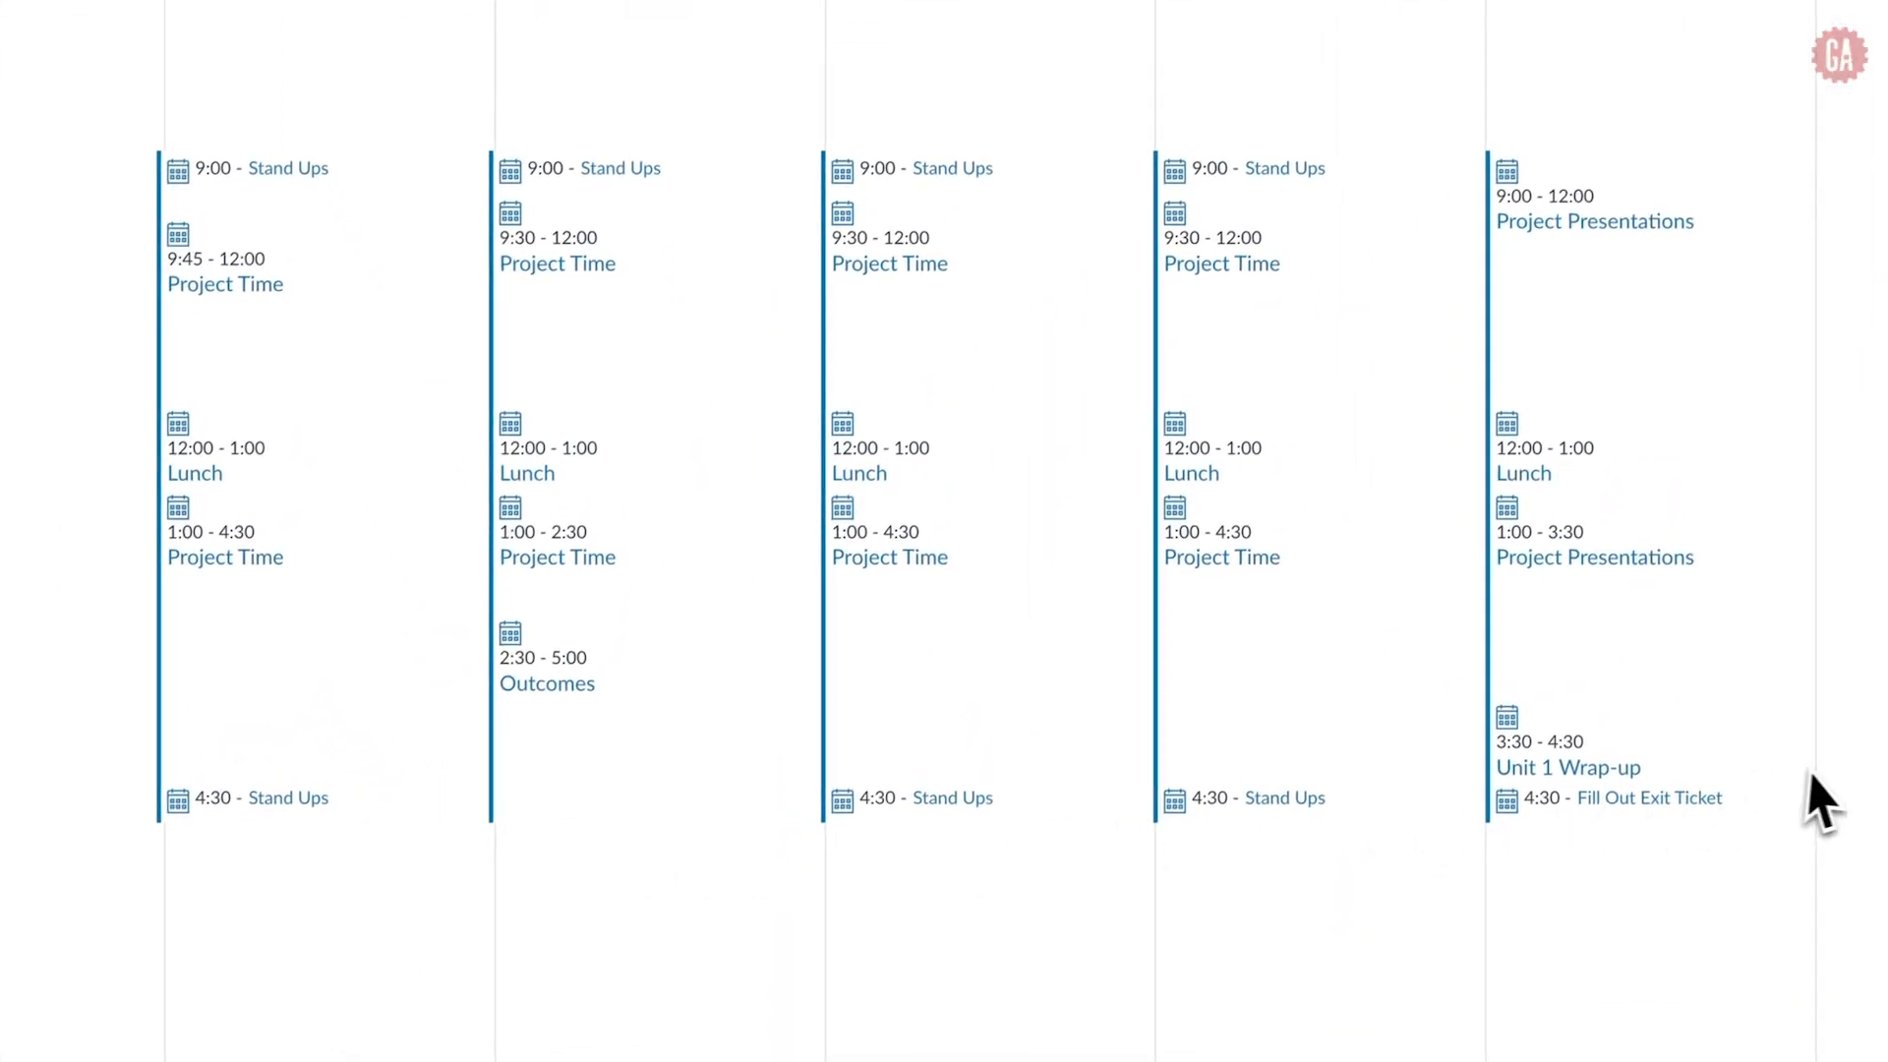
{"action": "mouse_move", "coordinate": [1833, 801]}
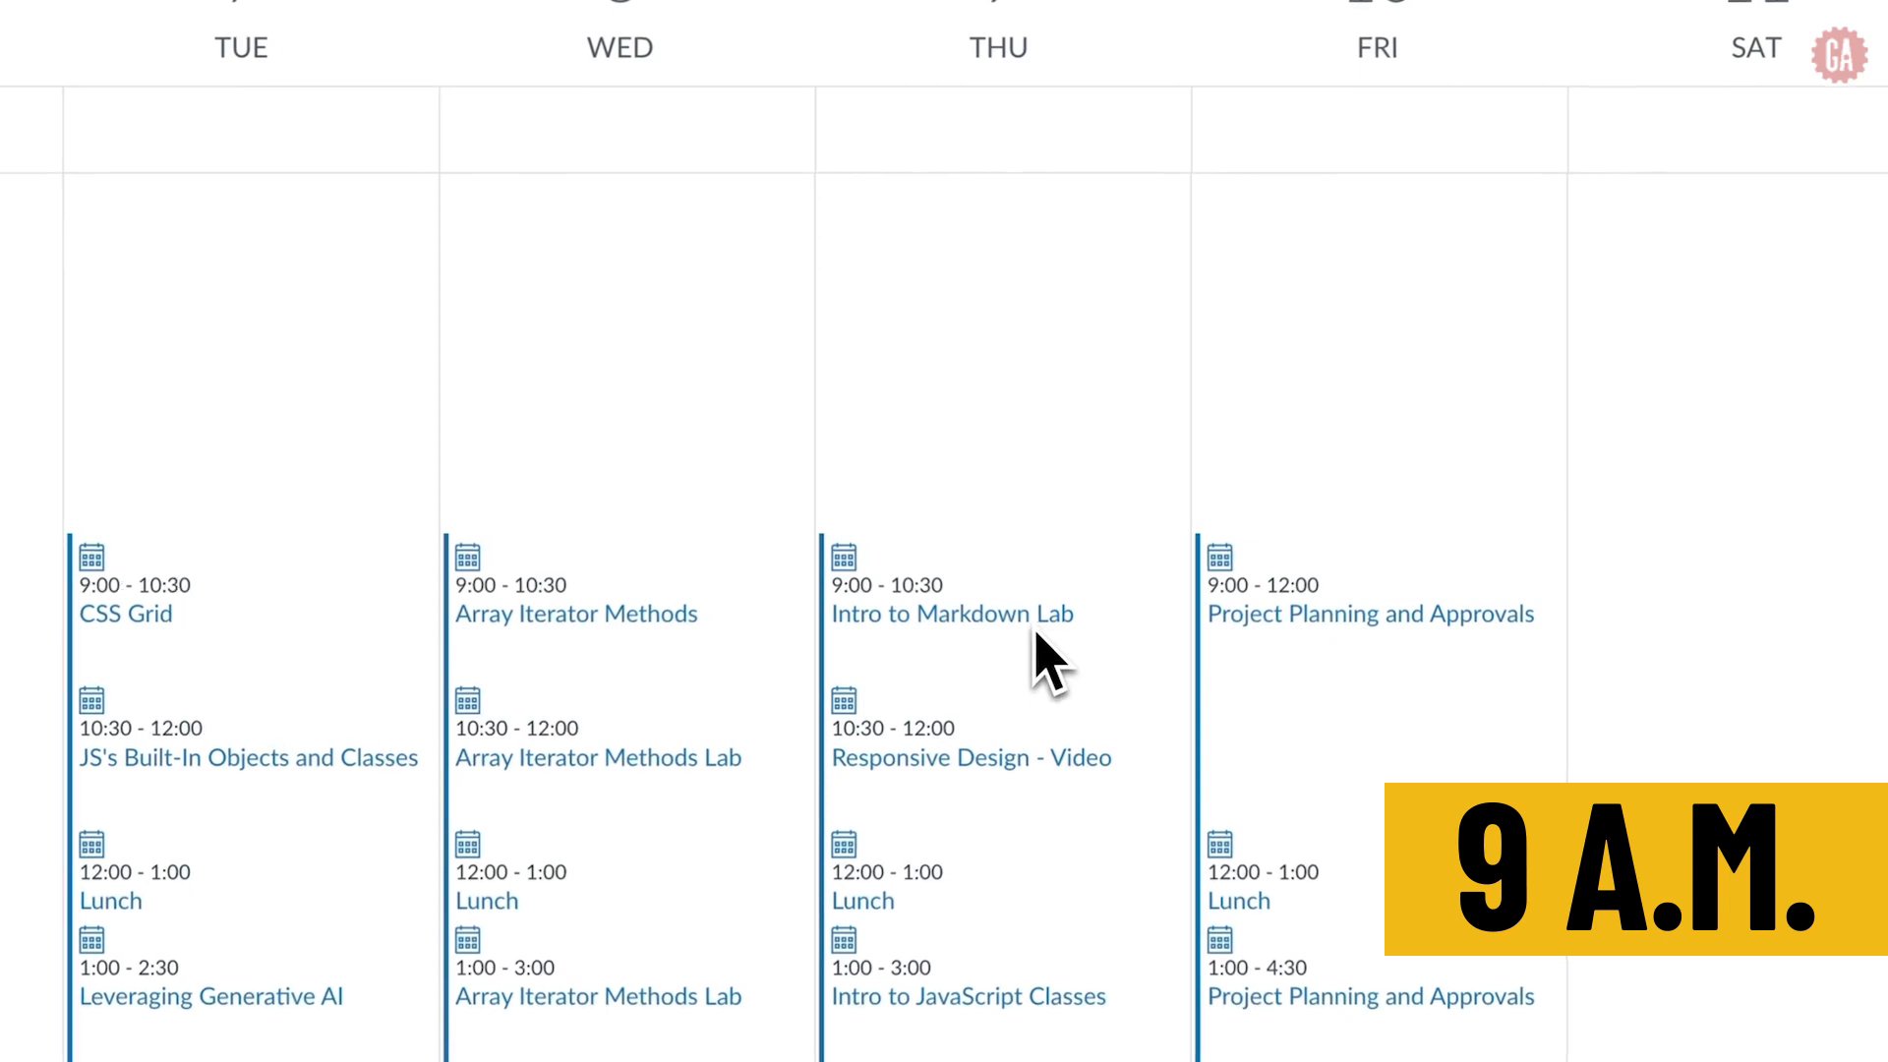
- Submit the Intro to Markdown Lab assignment with the lab repository's web URL
{"action": "left_click", "coordinate": [951, 613]}
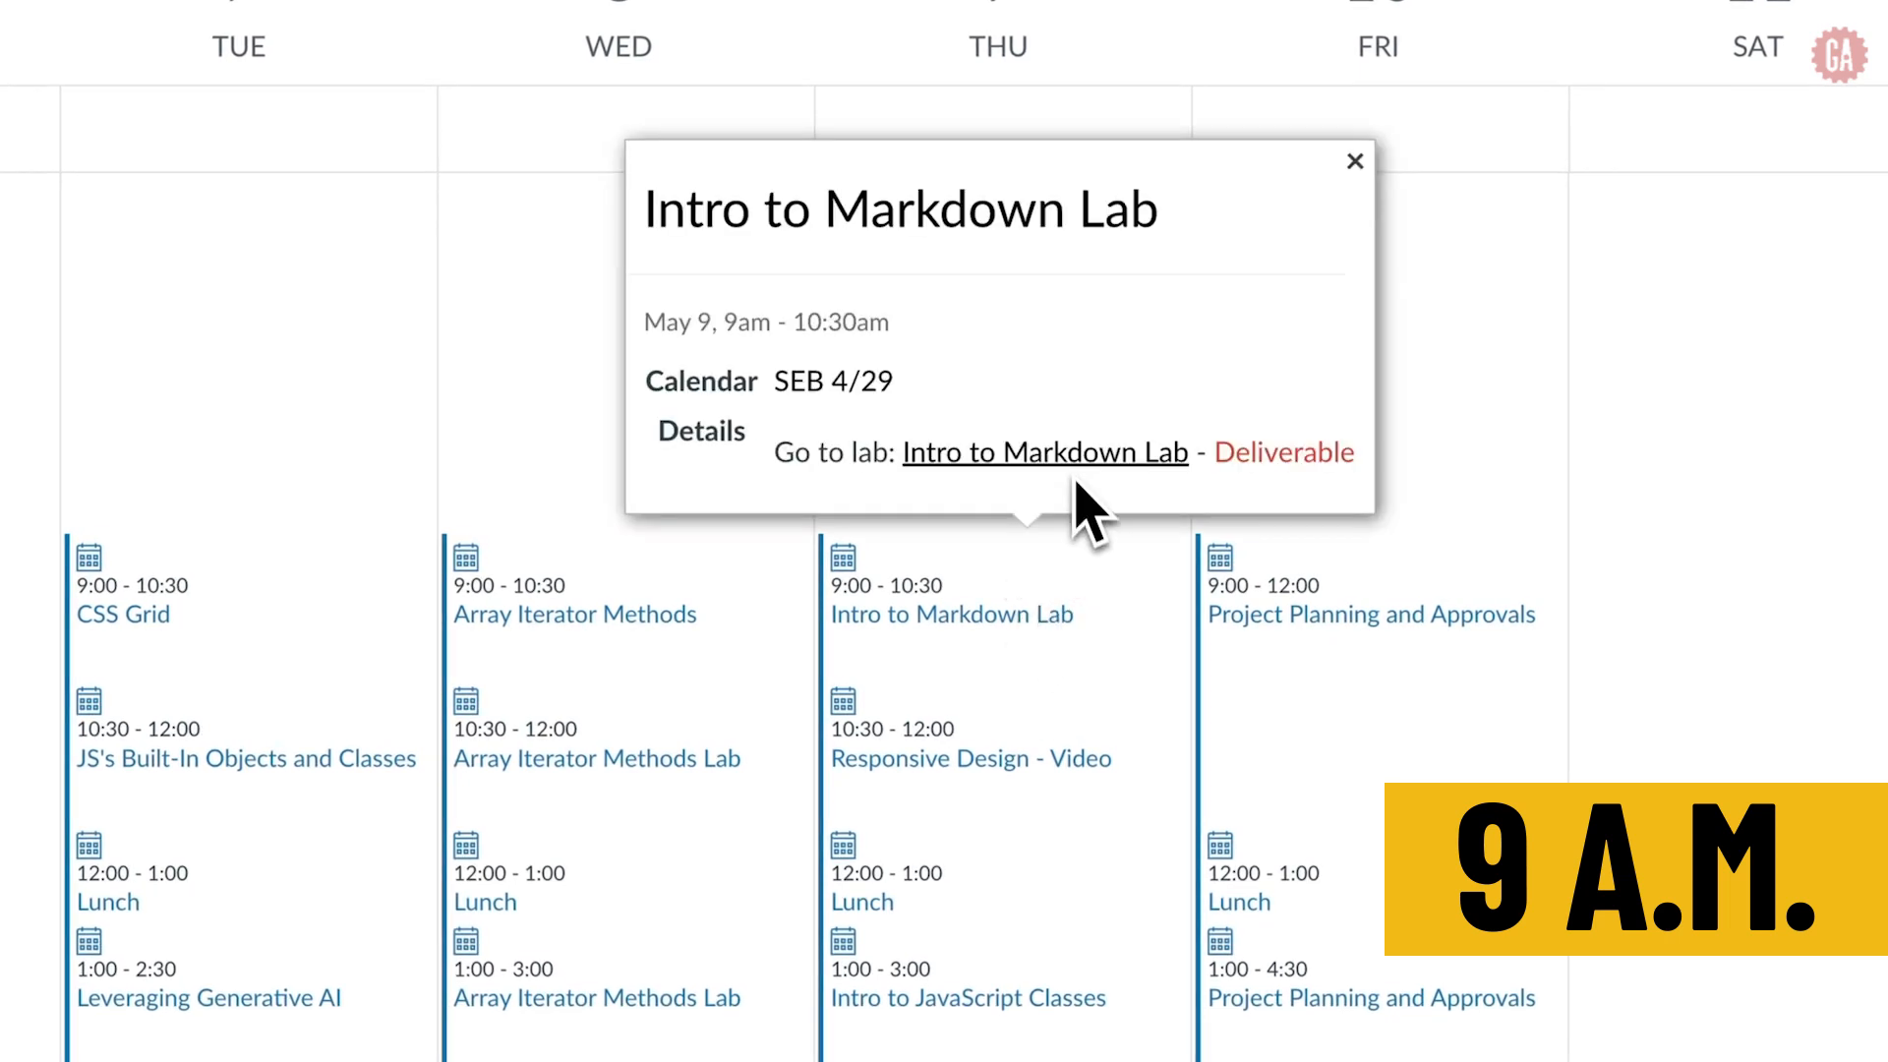
{"action": "left_click", "coordinate": [1044, 452]}
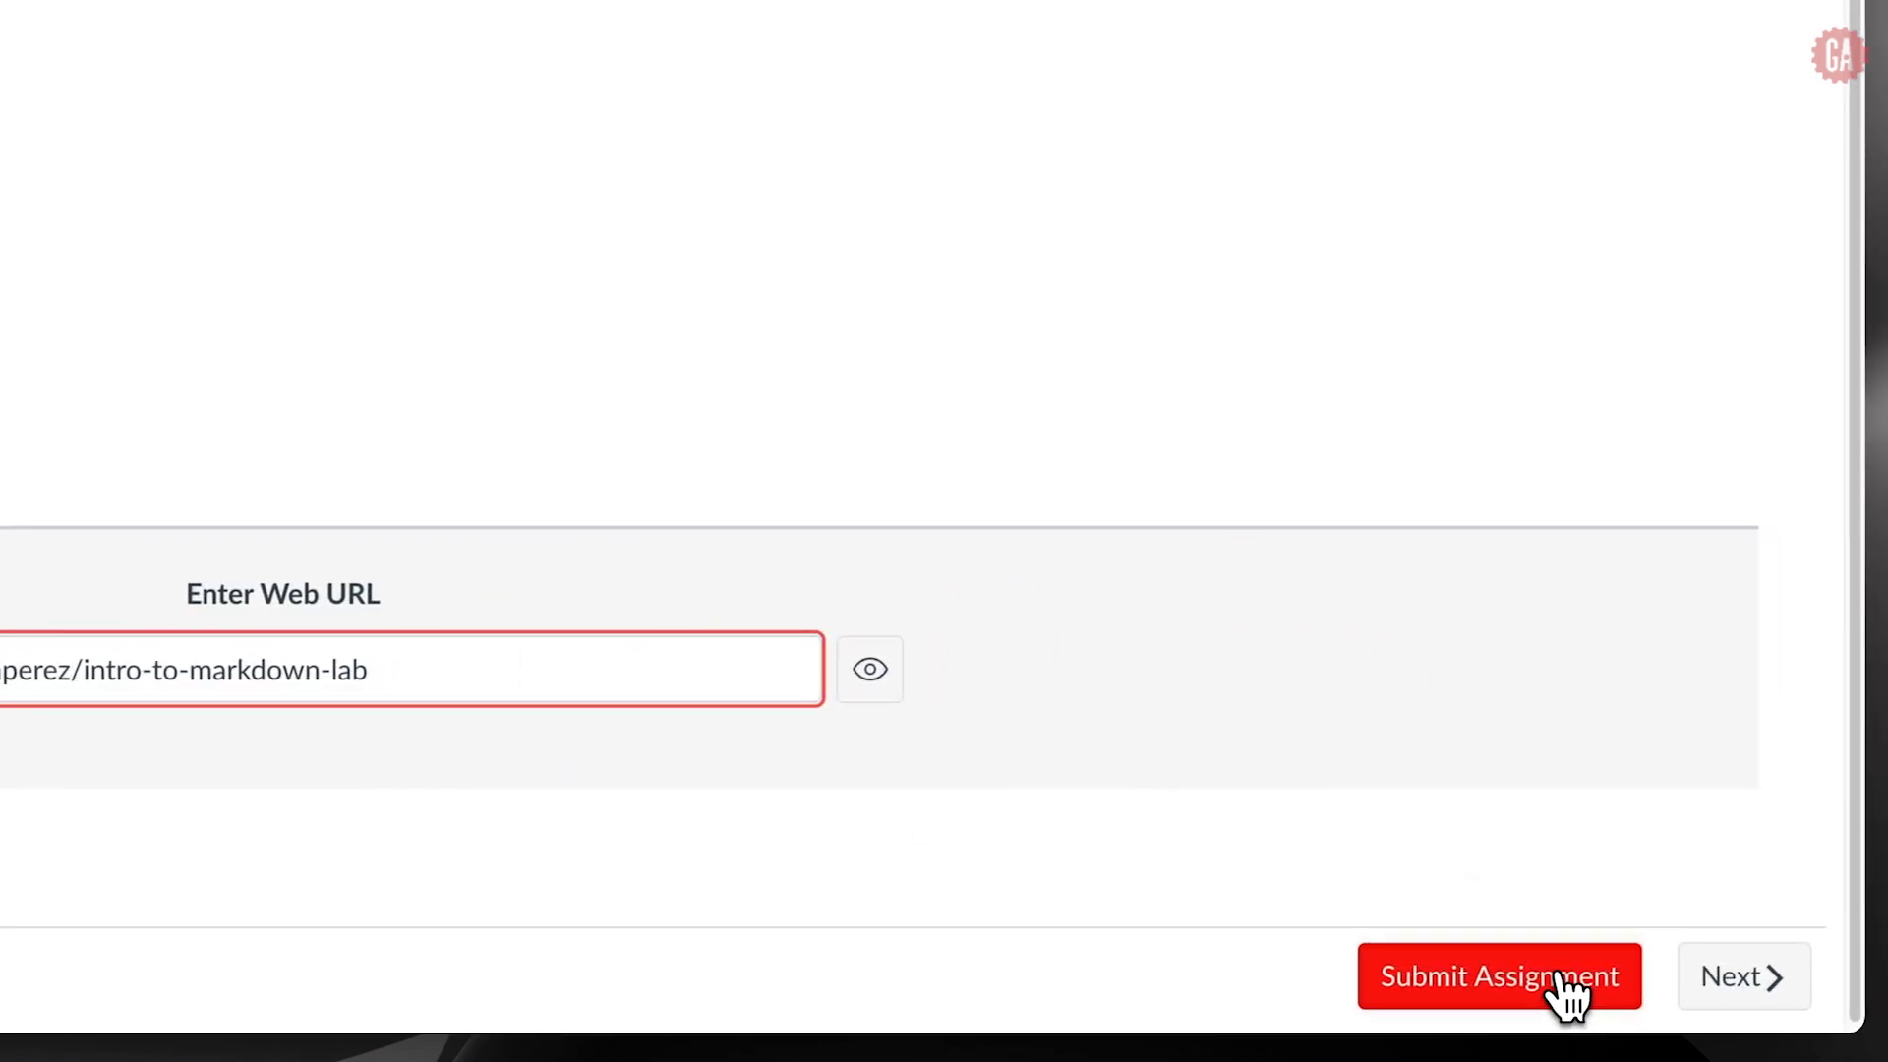
{"action": "left_click", "coordinate": [1497, 976]}
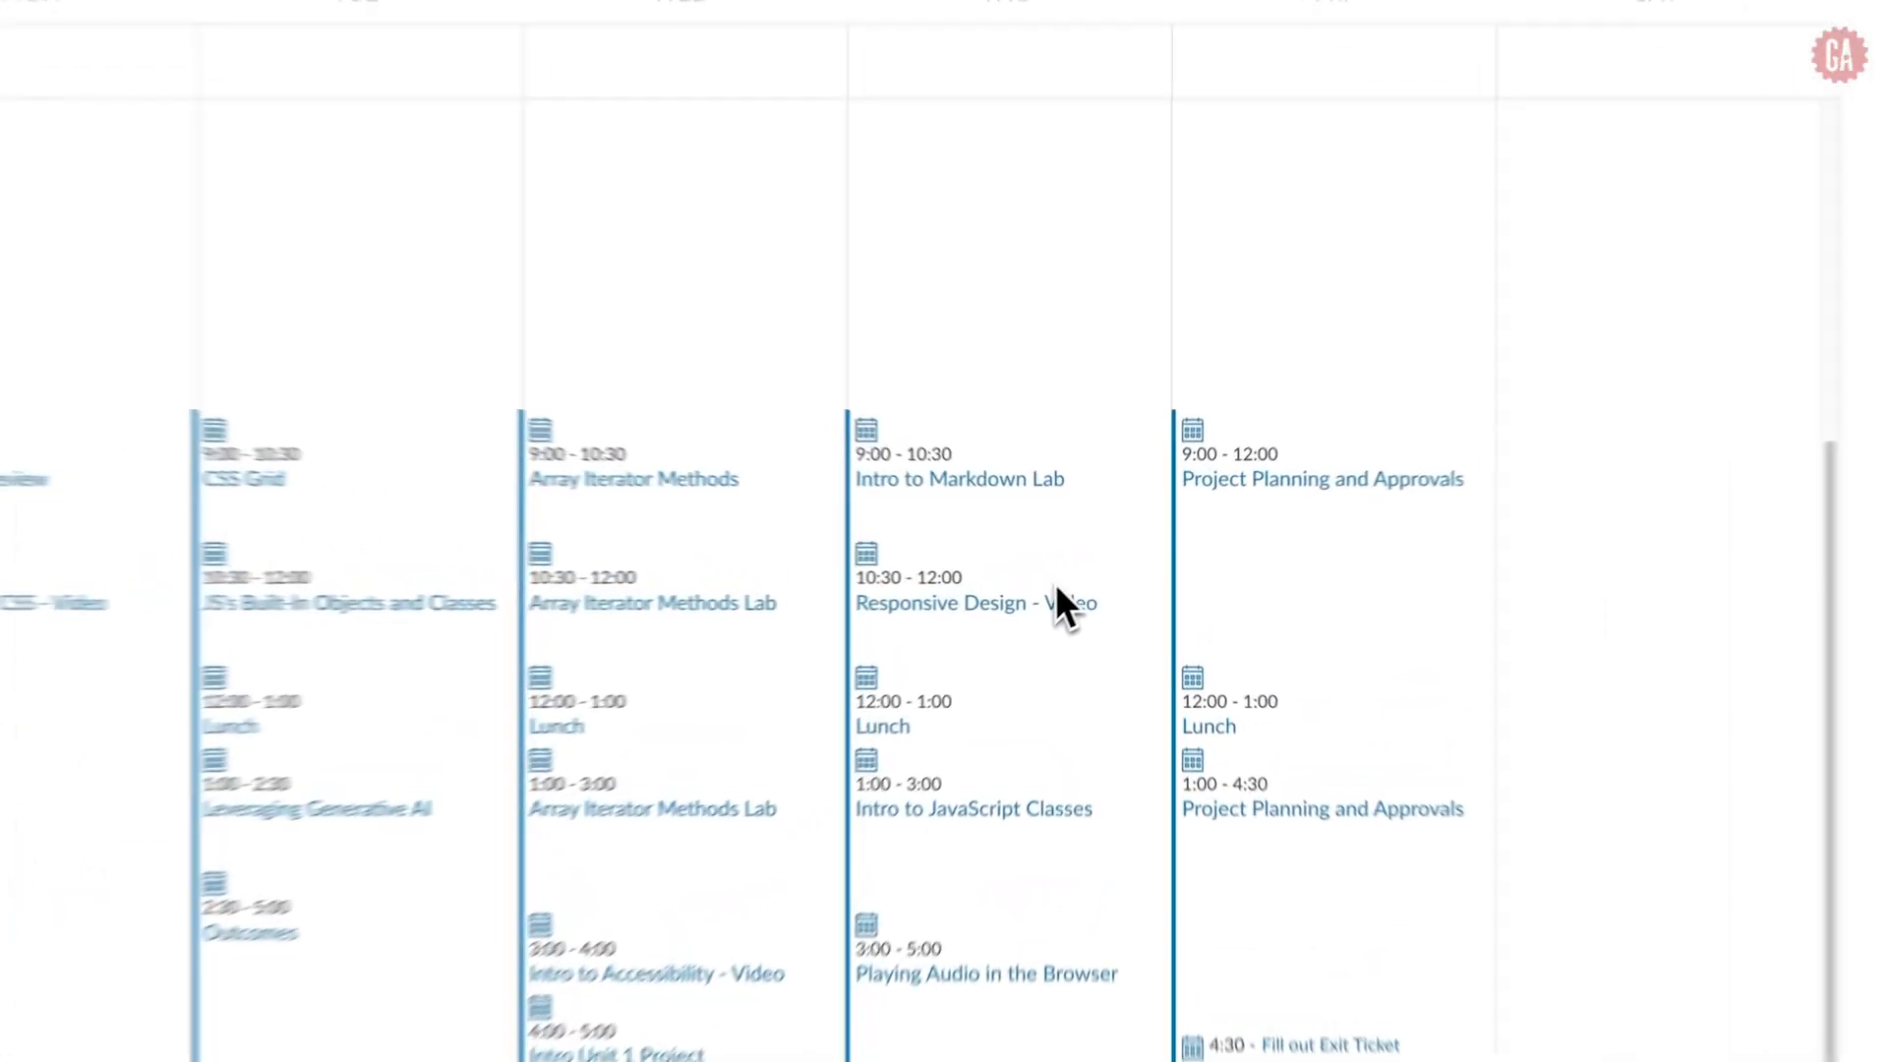
- Open the Responsive Design - Video lesson page and start playing its Setup video
{"action": "left_click", "coordinate": [975, 603]}
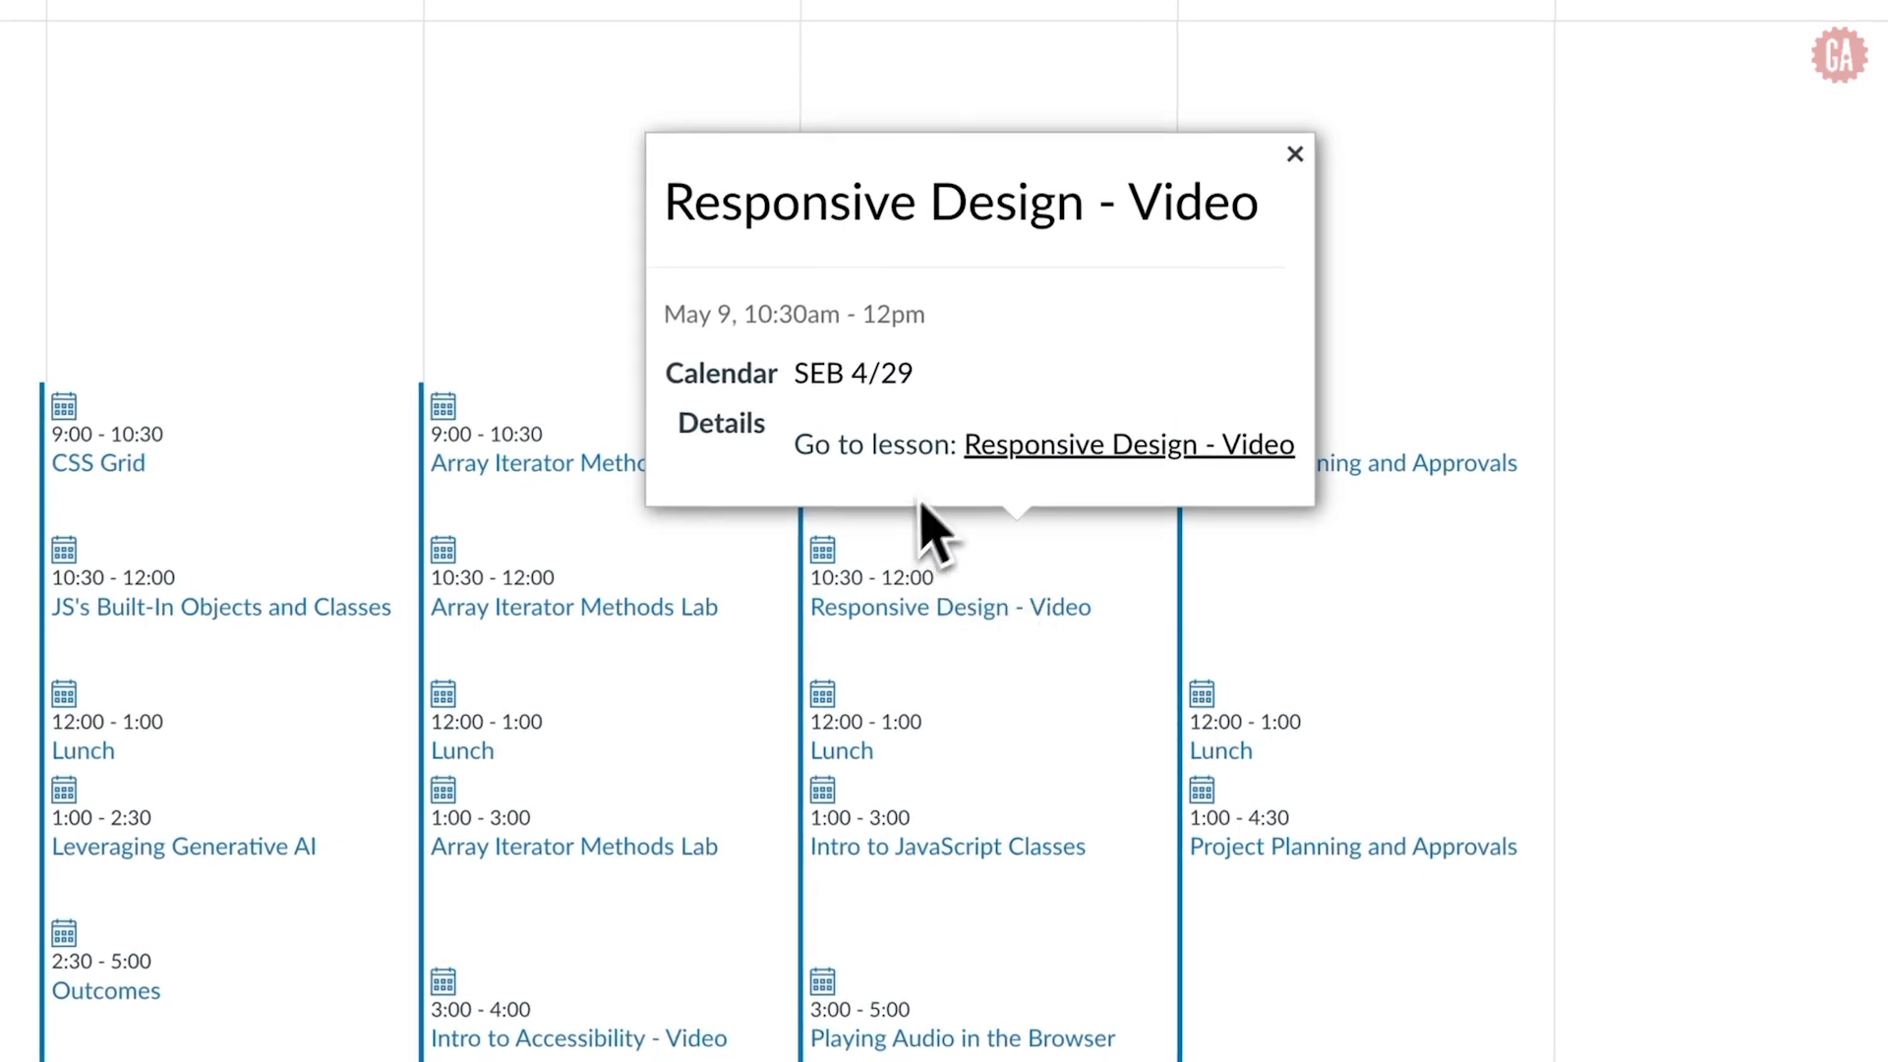
{"action": "left_click", "coordinate": [1128, 445]}
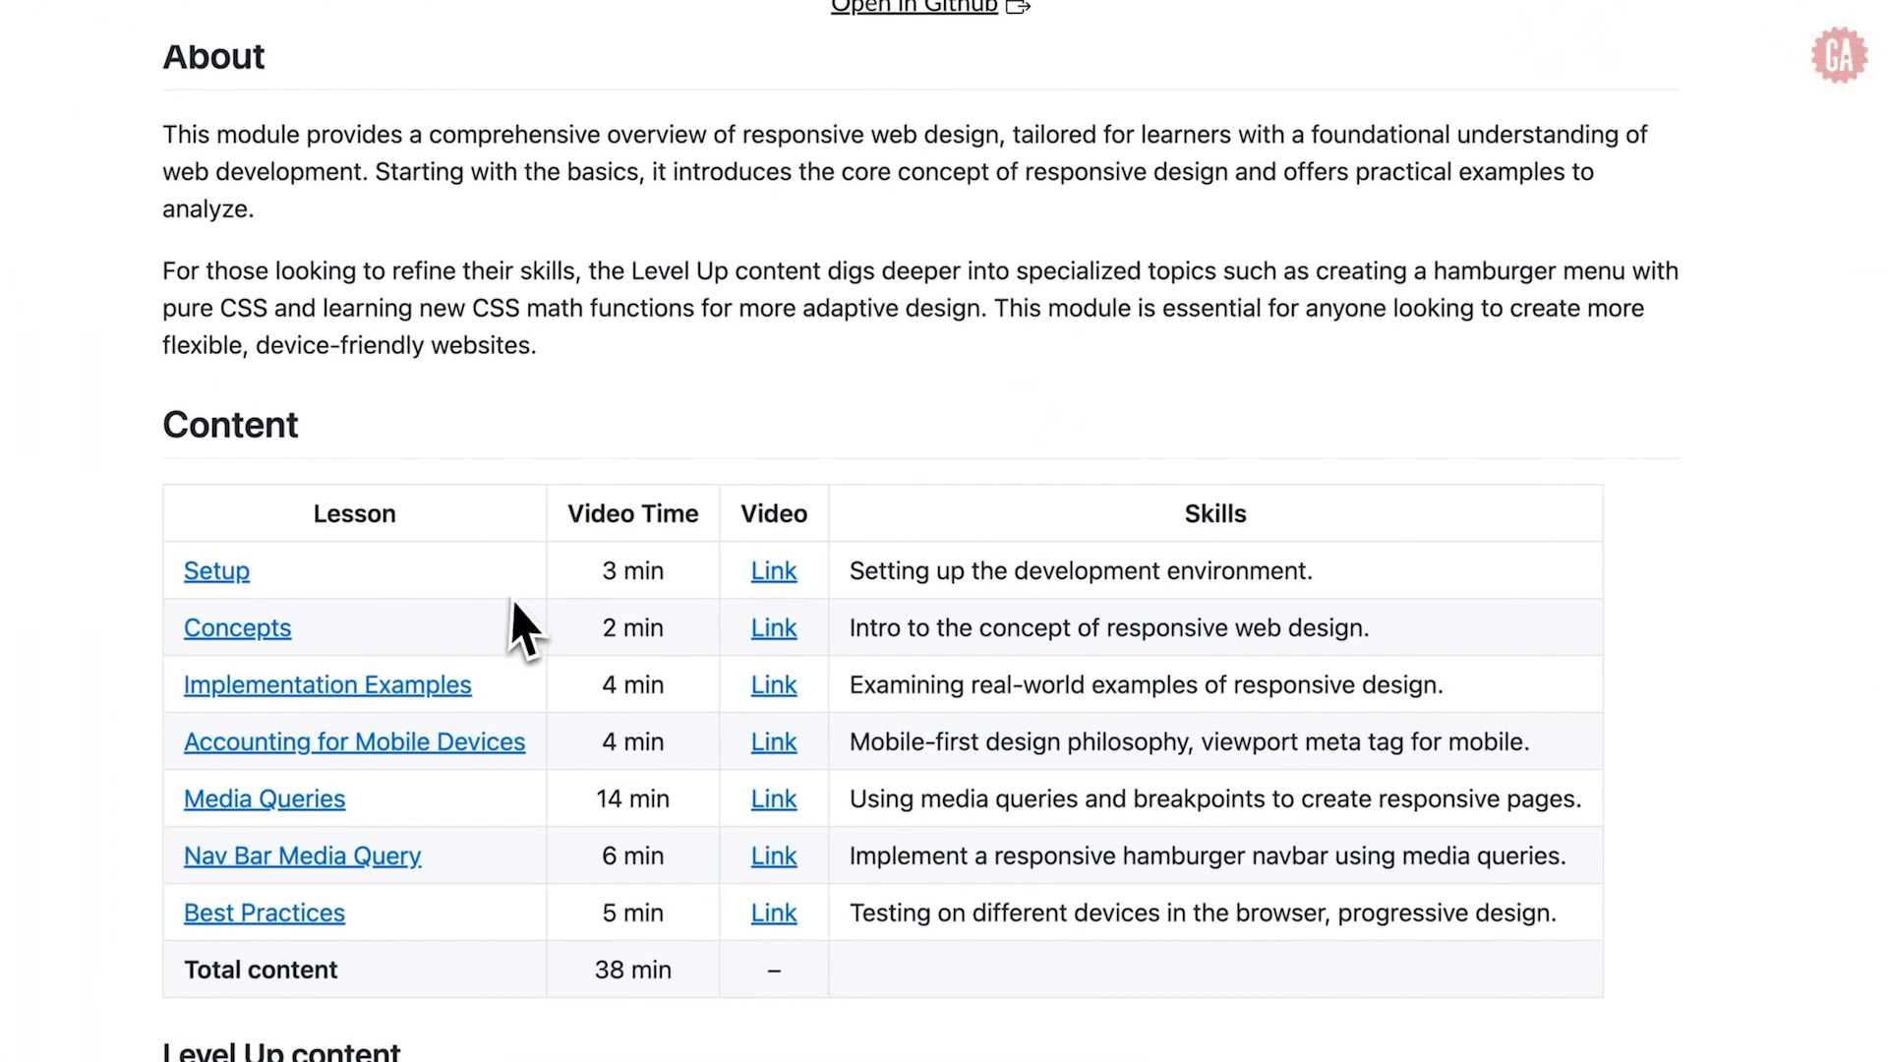
{"action": "mouse_move", "coordinate": [553, 680]}
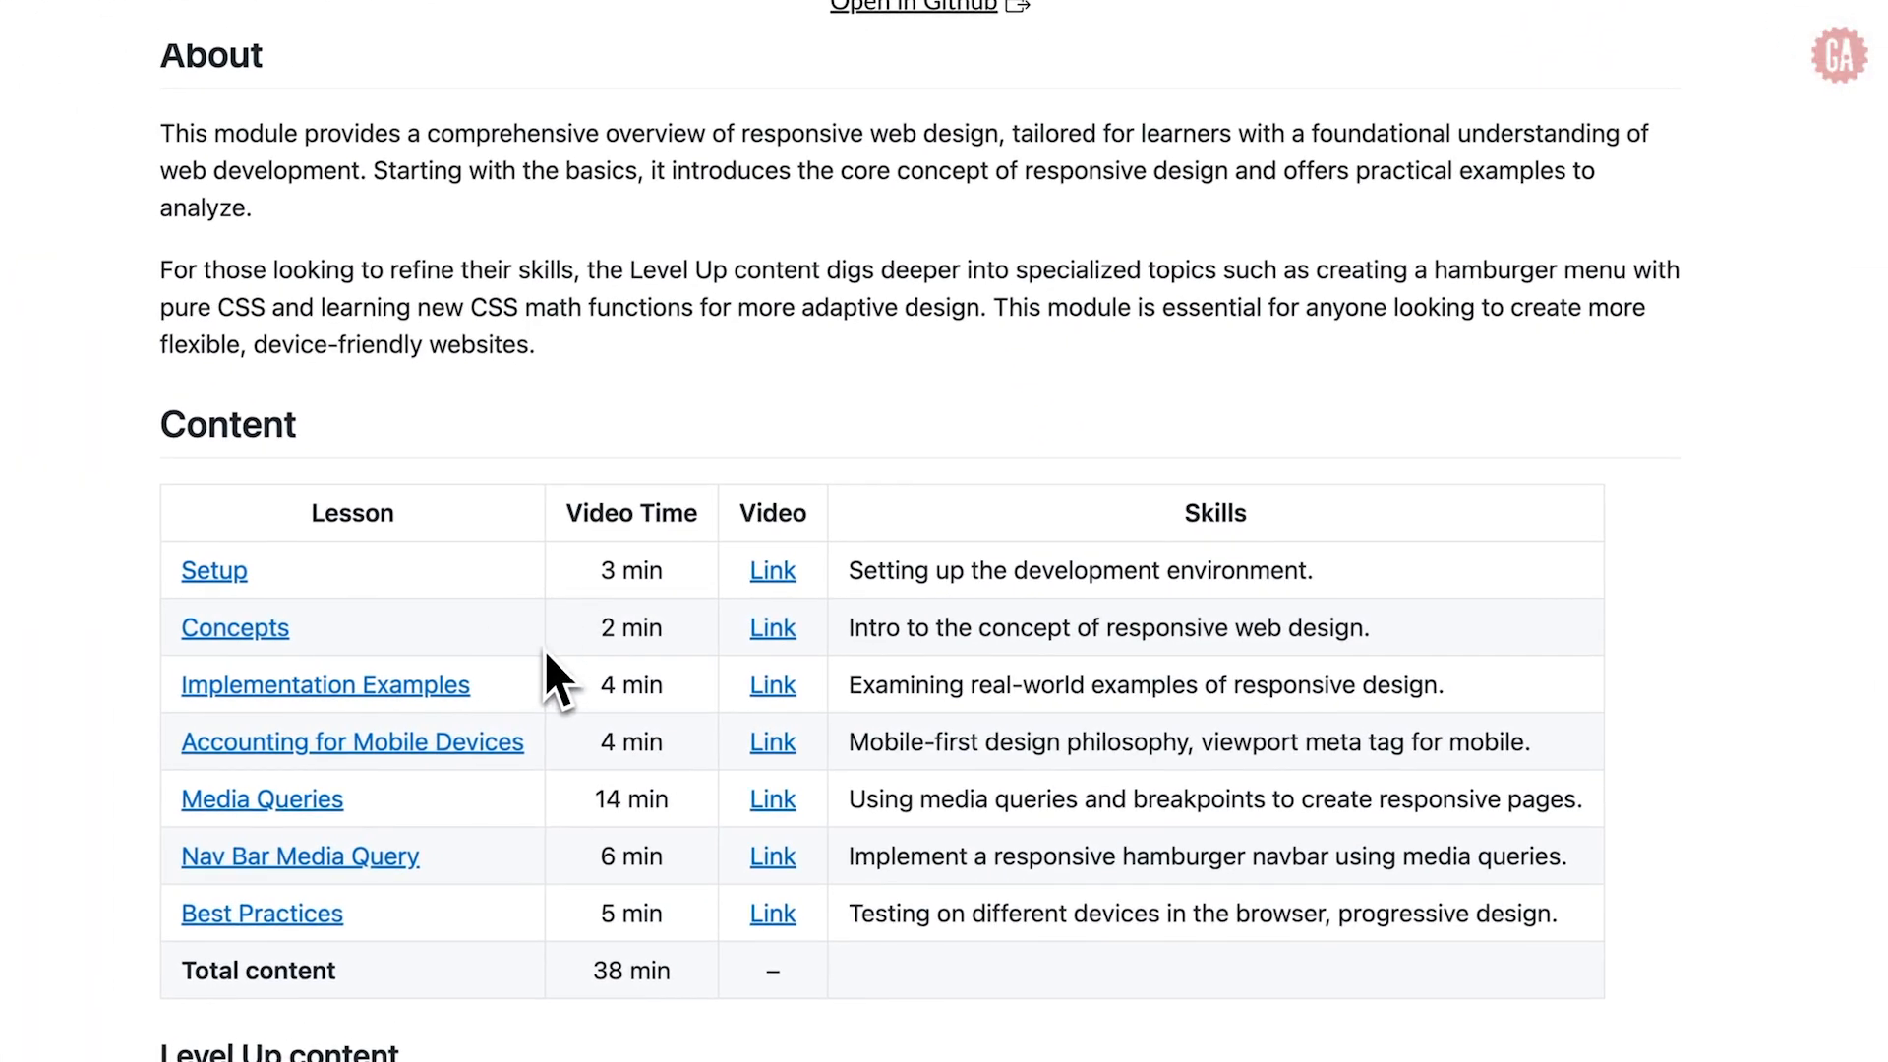
{"action": "mouse_move", "coordinate": [559, 771]}
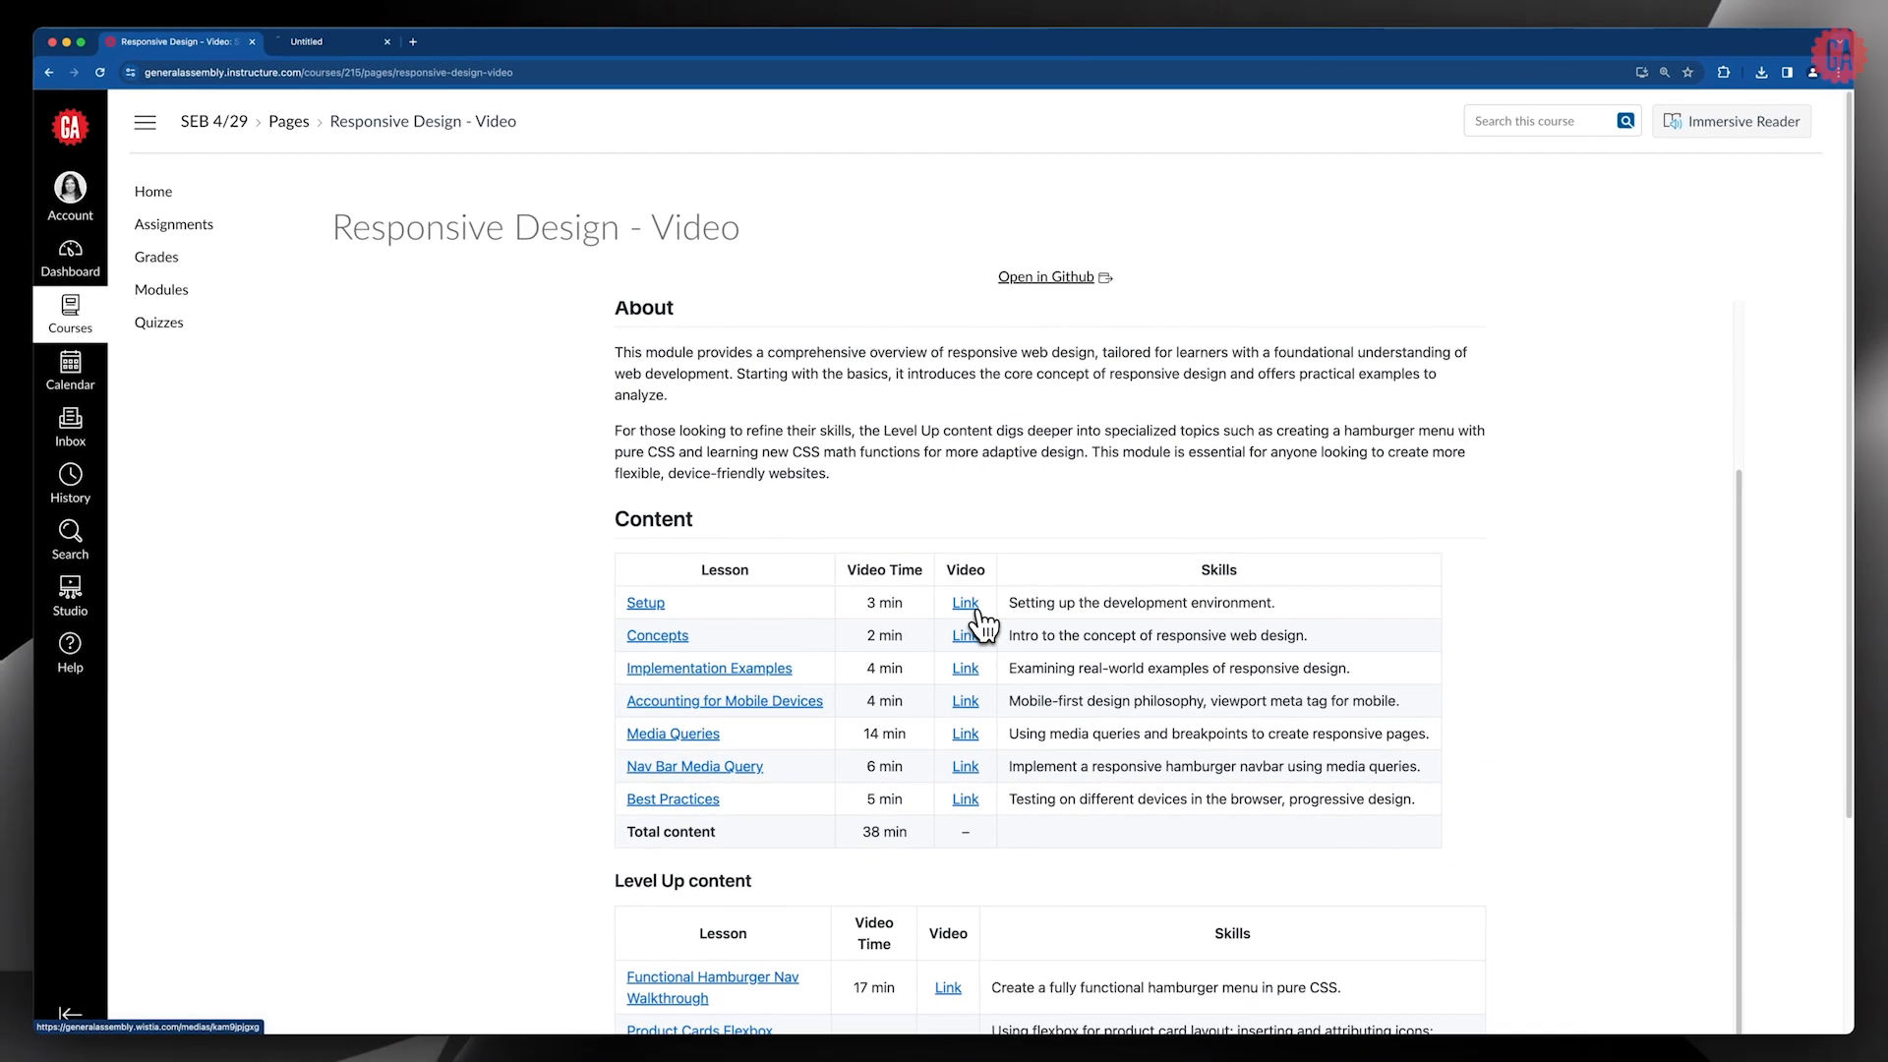
{"action": "left_click", "coordinate": [964, 602]}
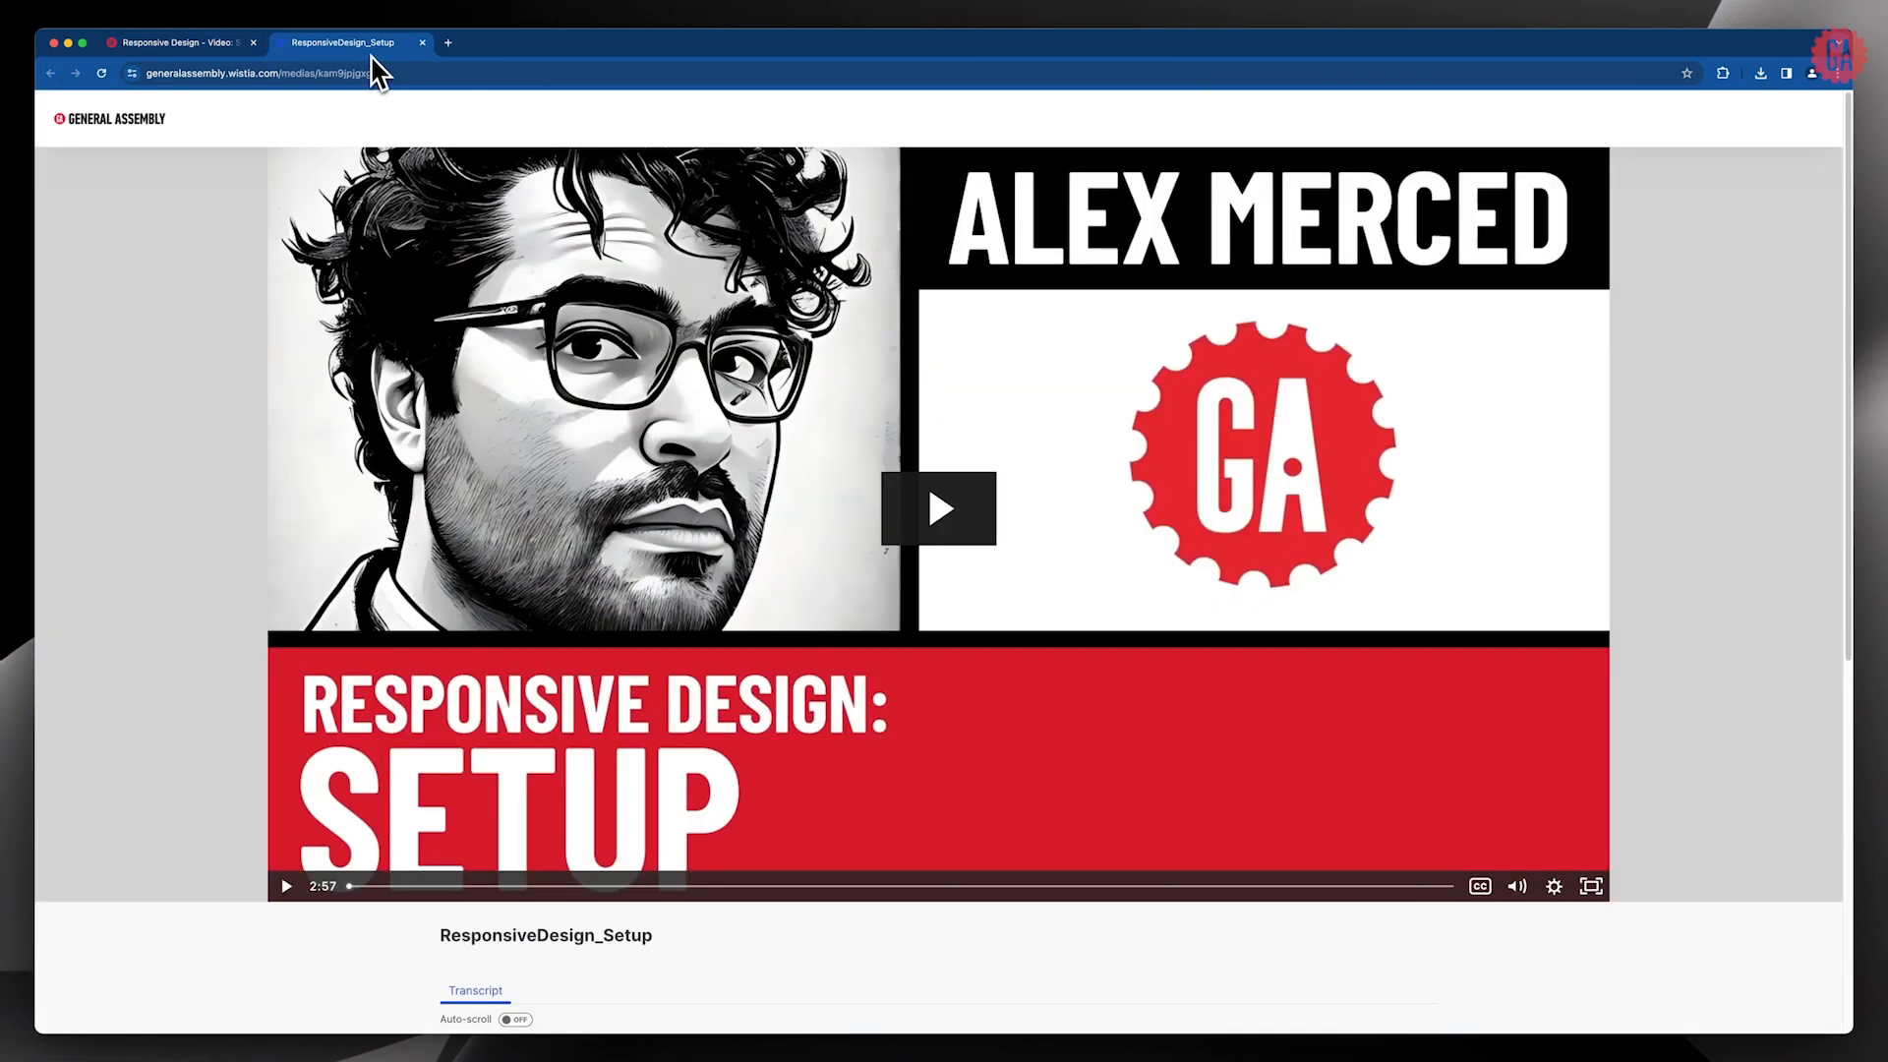
{"action": "left_click", "coordinate": [938, 508]}
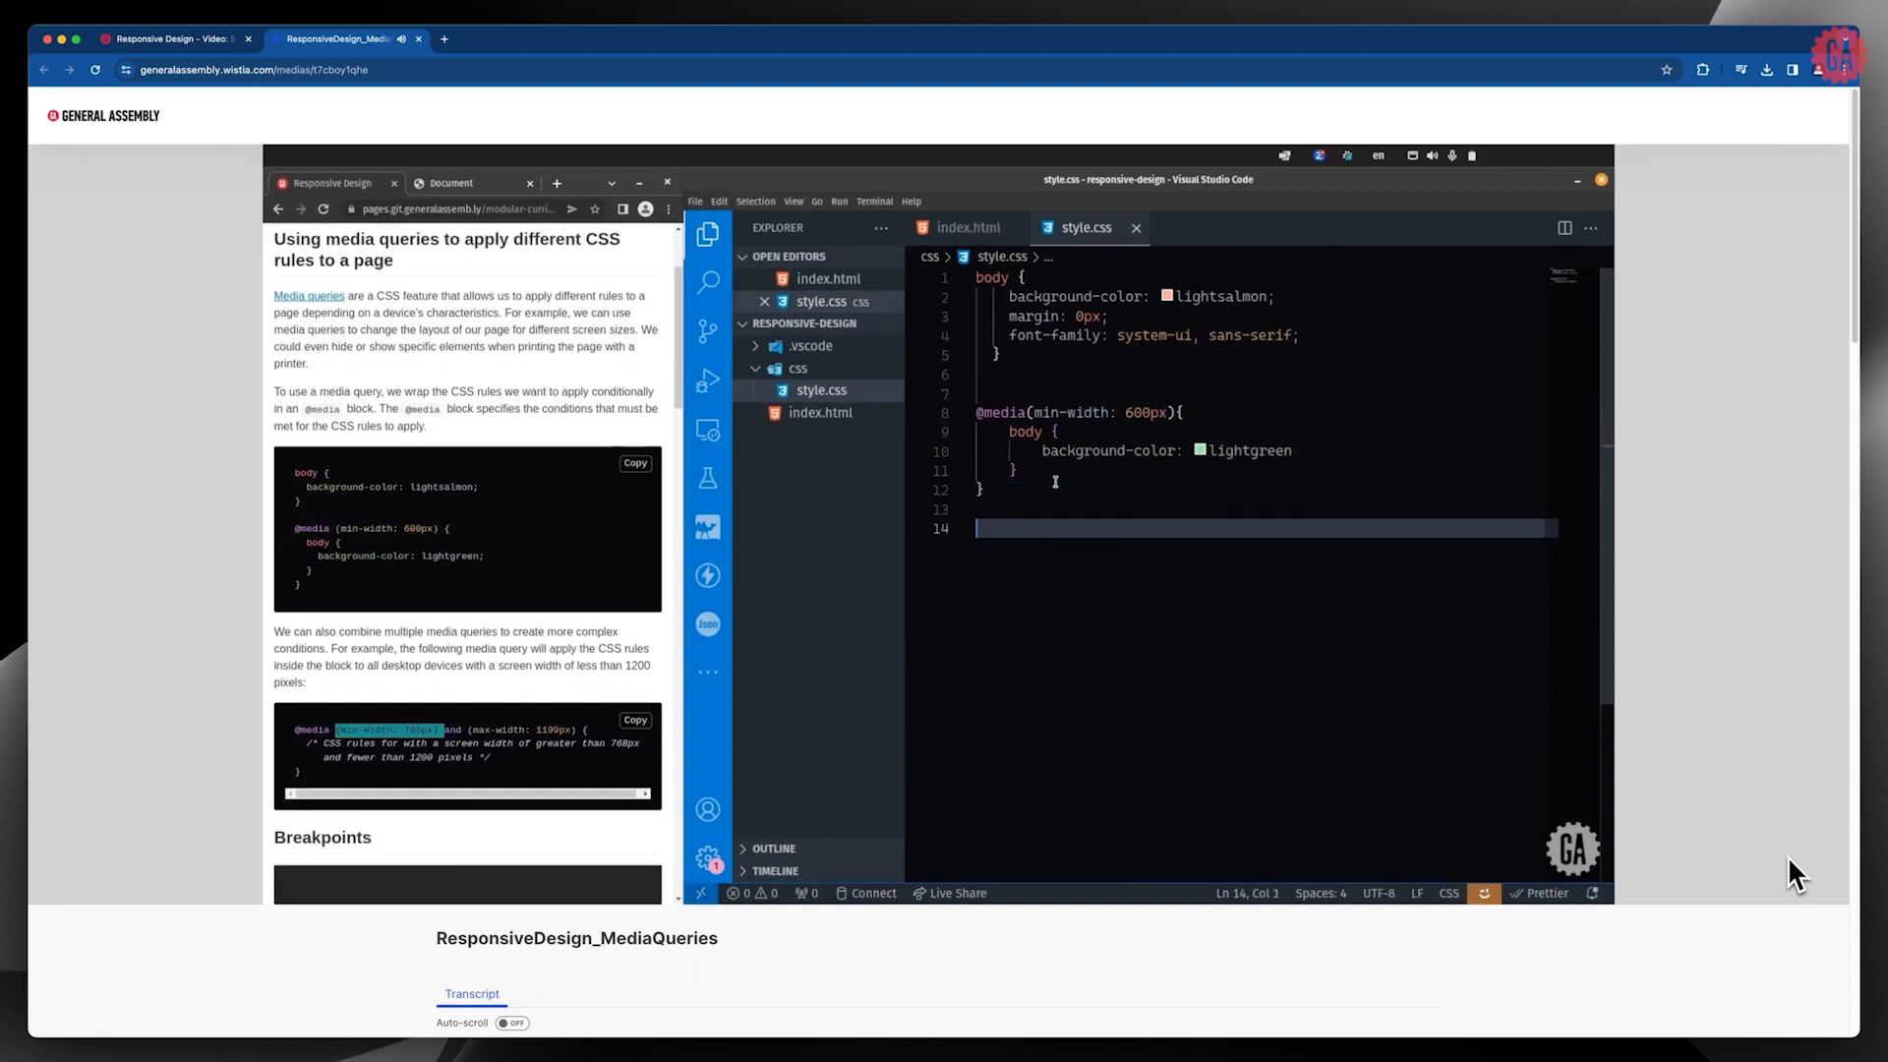
{"action": "type", "text": "@media (min"}
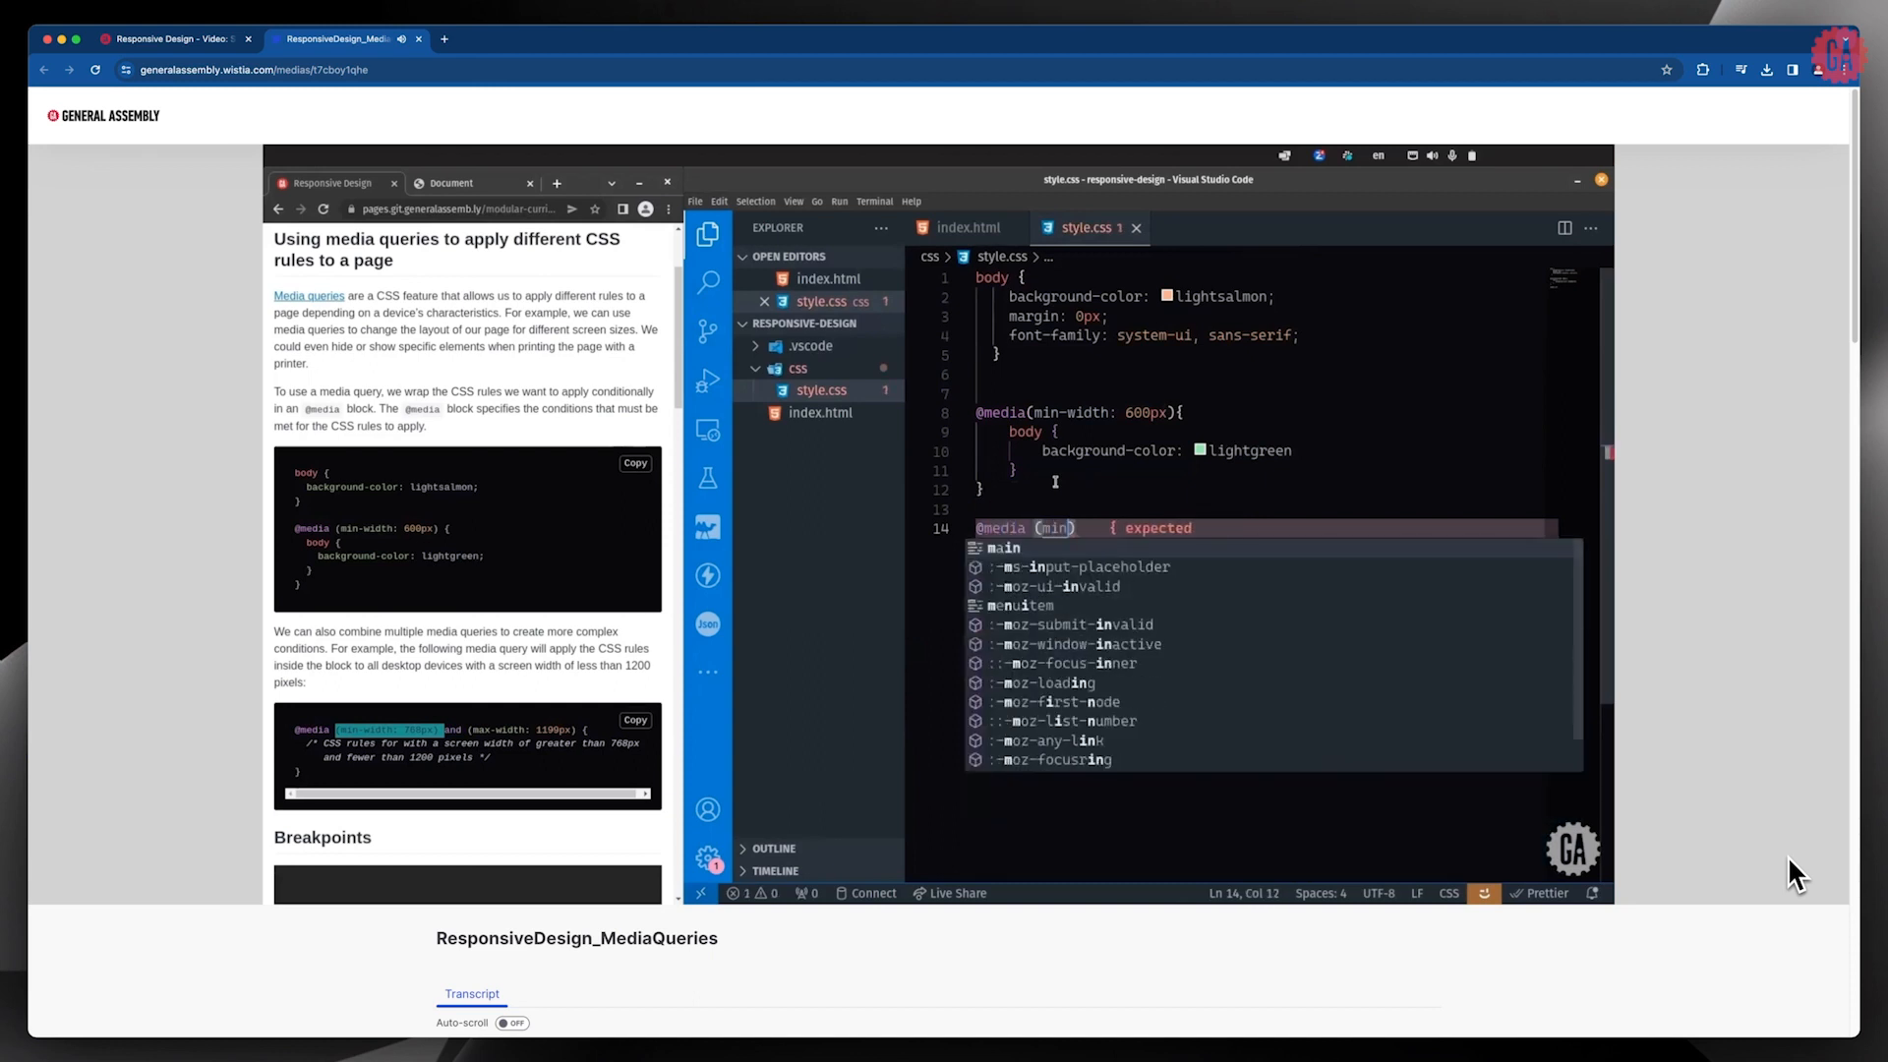
{"action": "type", "text": "-width: 768"}
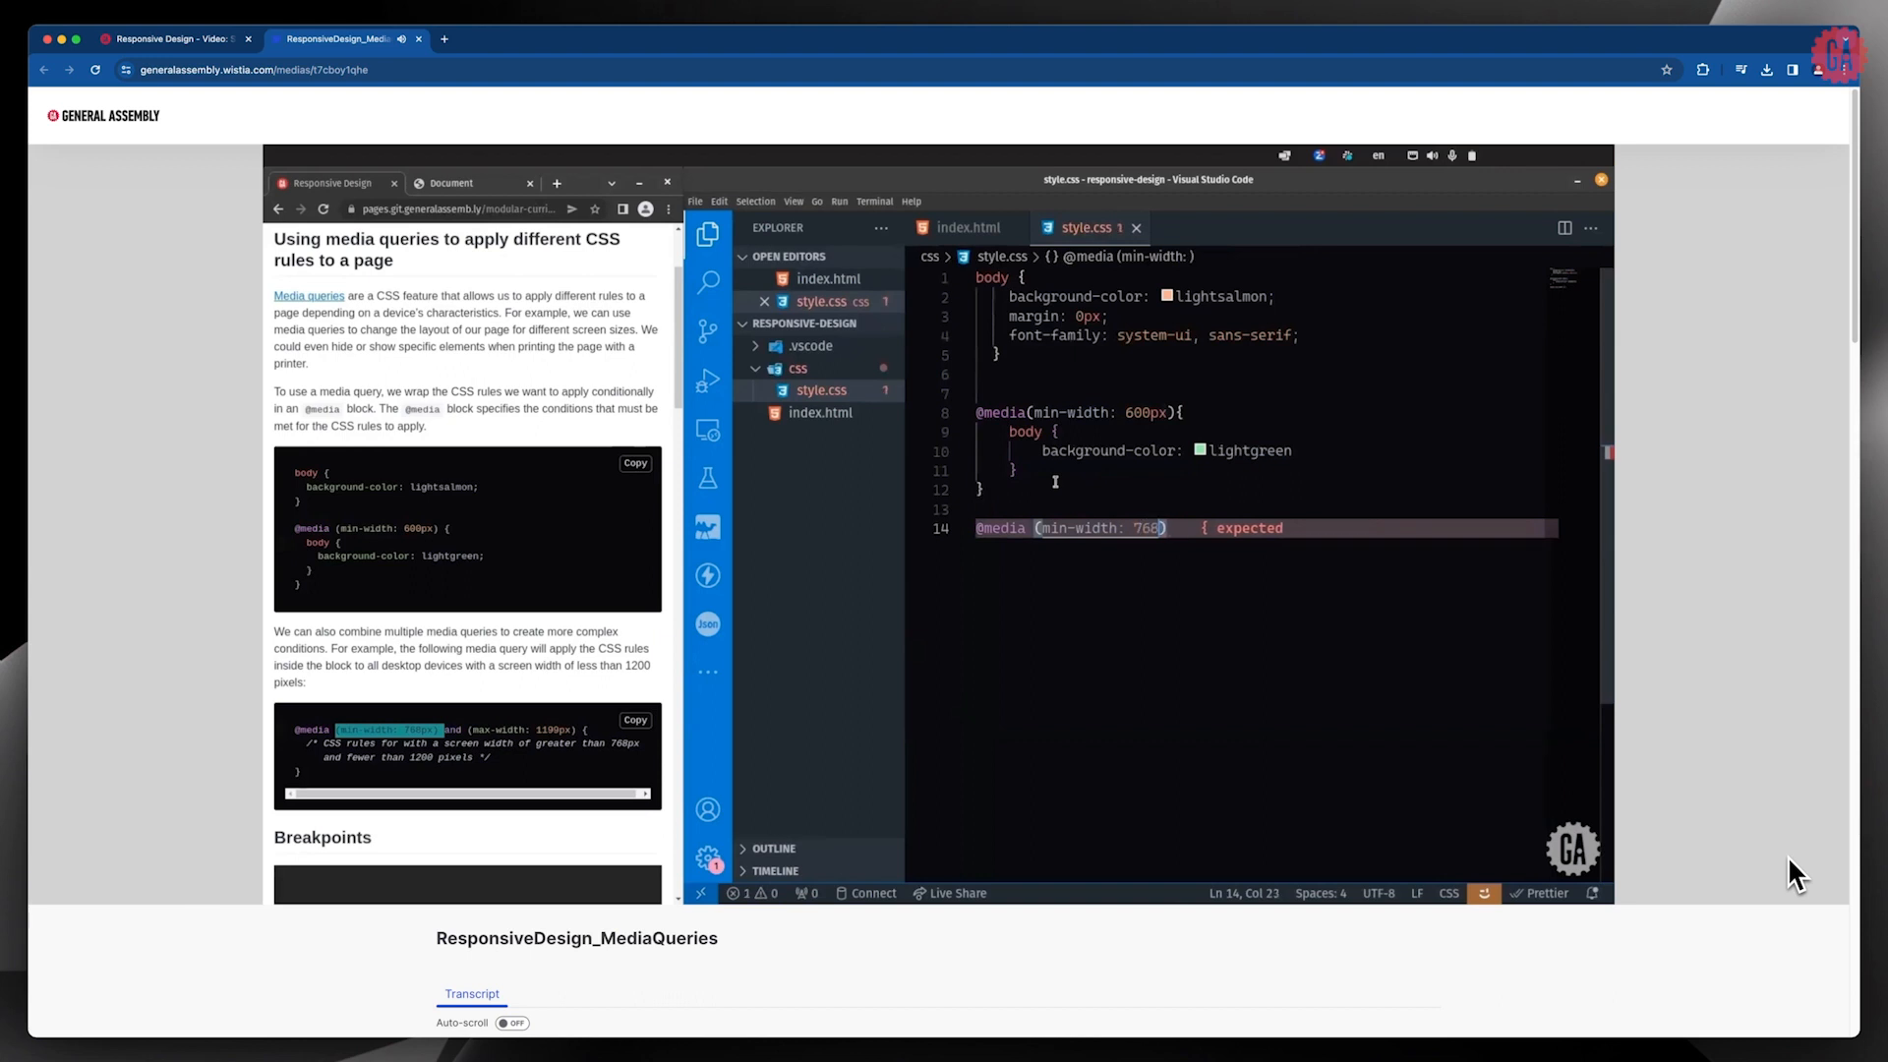
{"action": "type", "text": "px"}
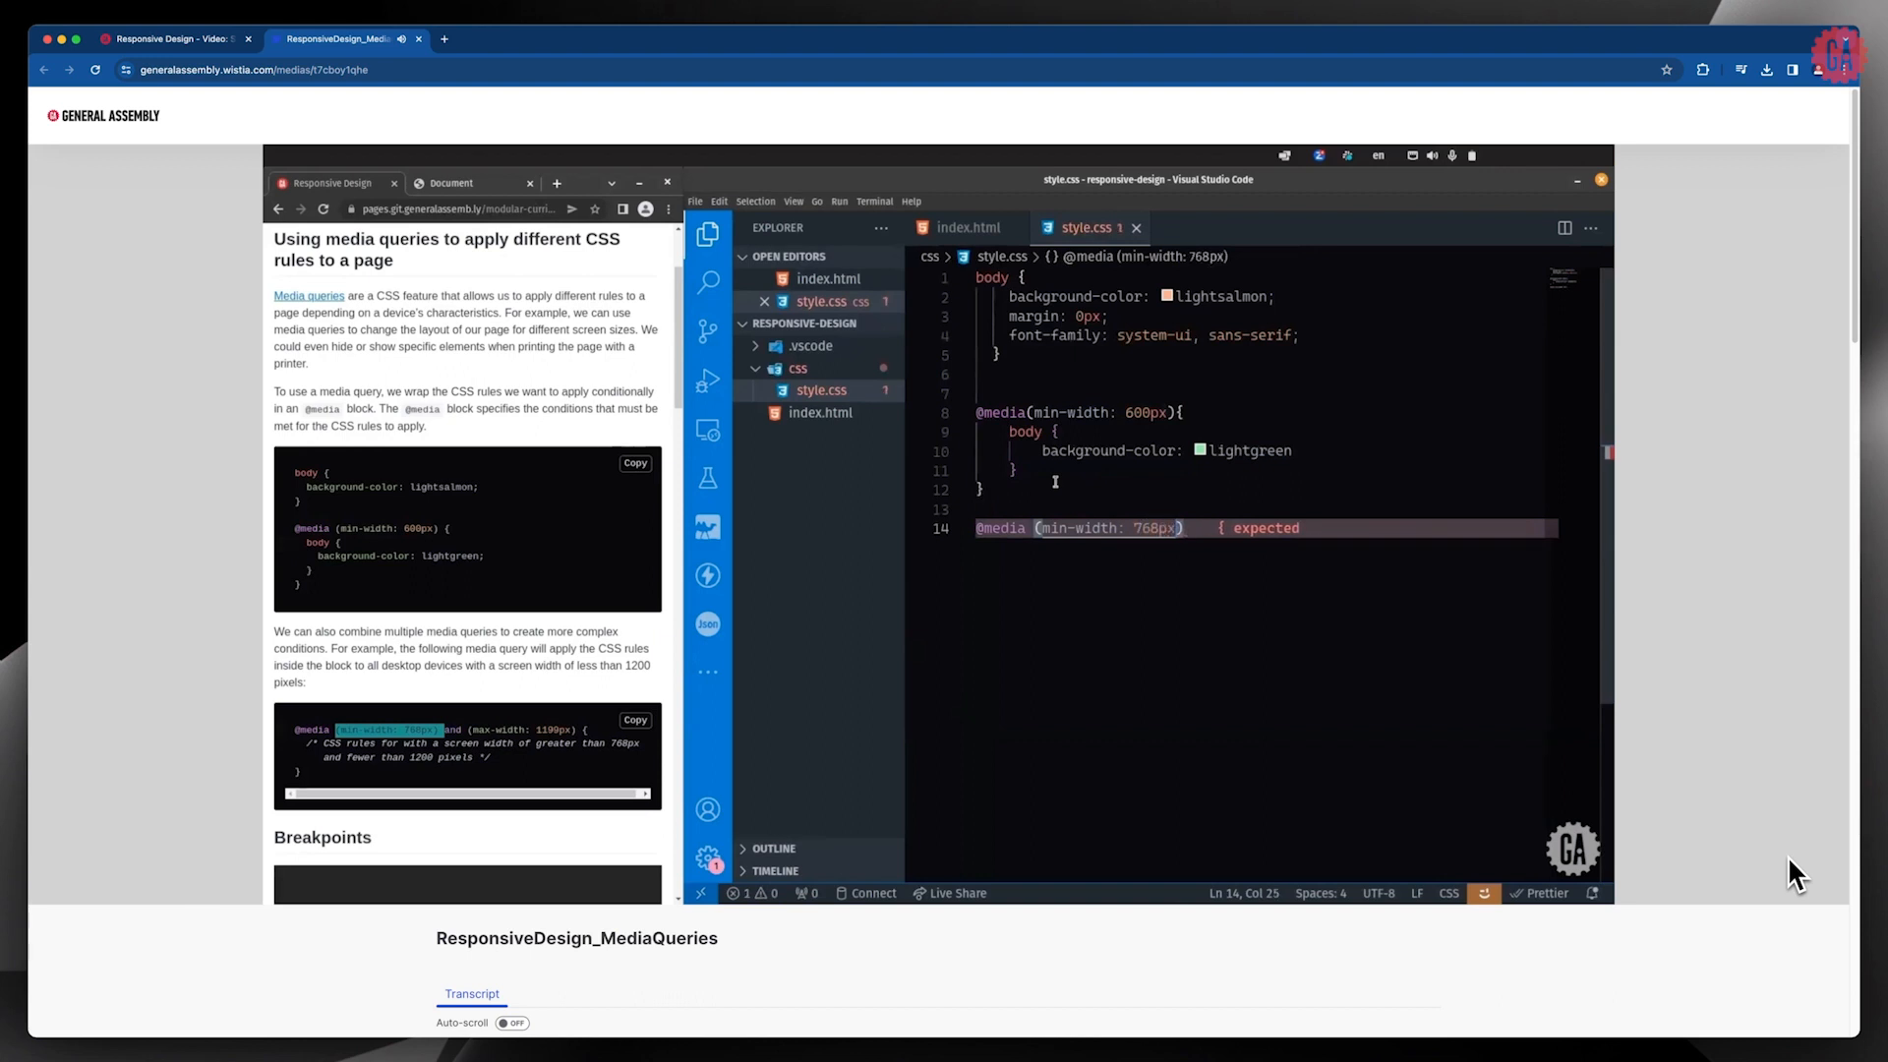
{"action": "type", "text": "and"}
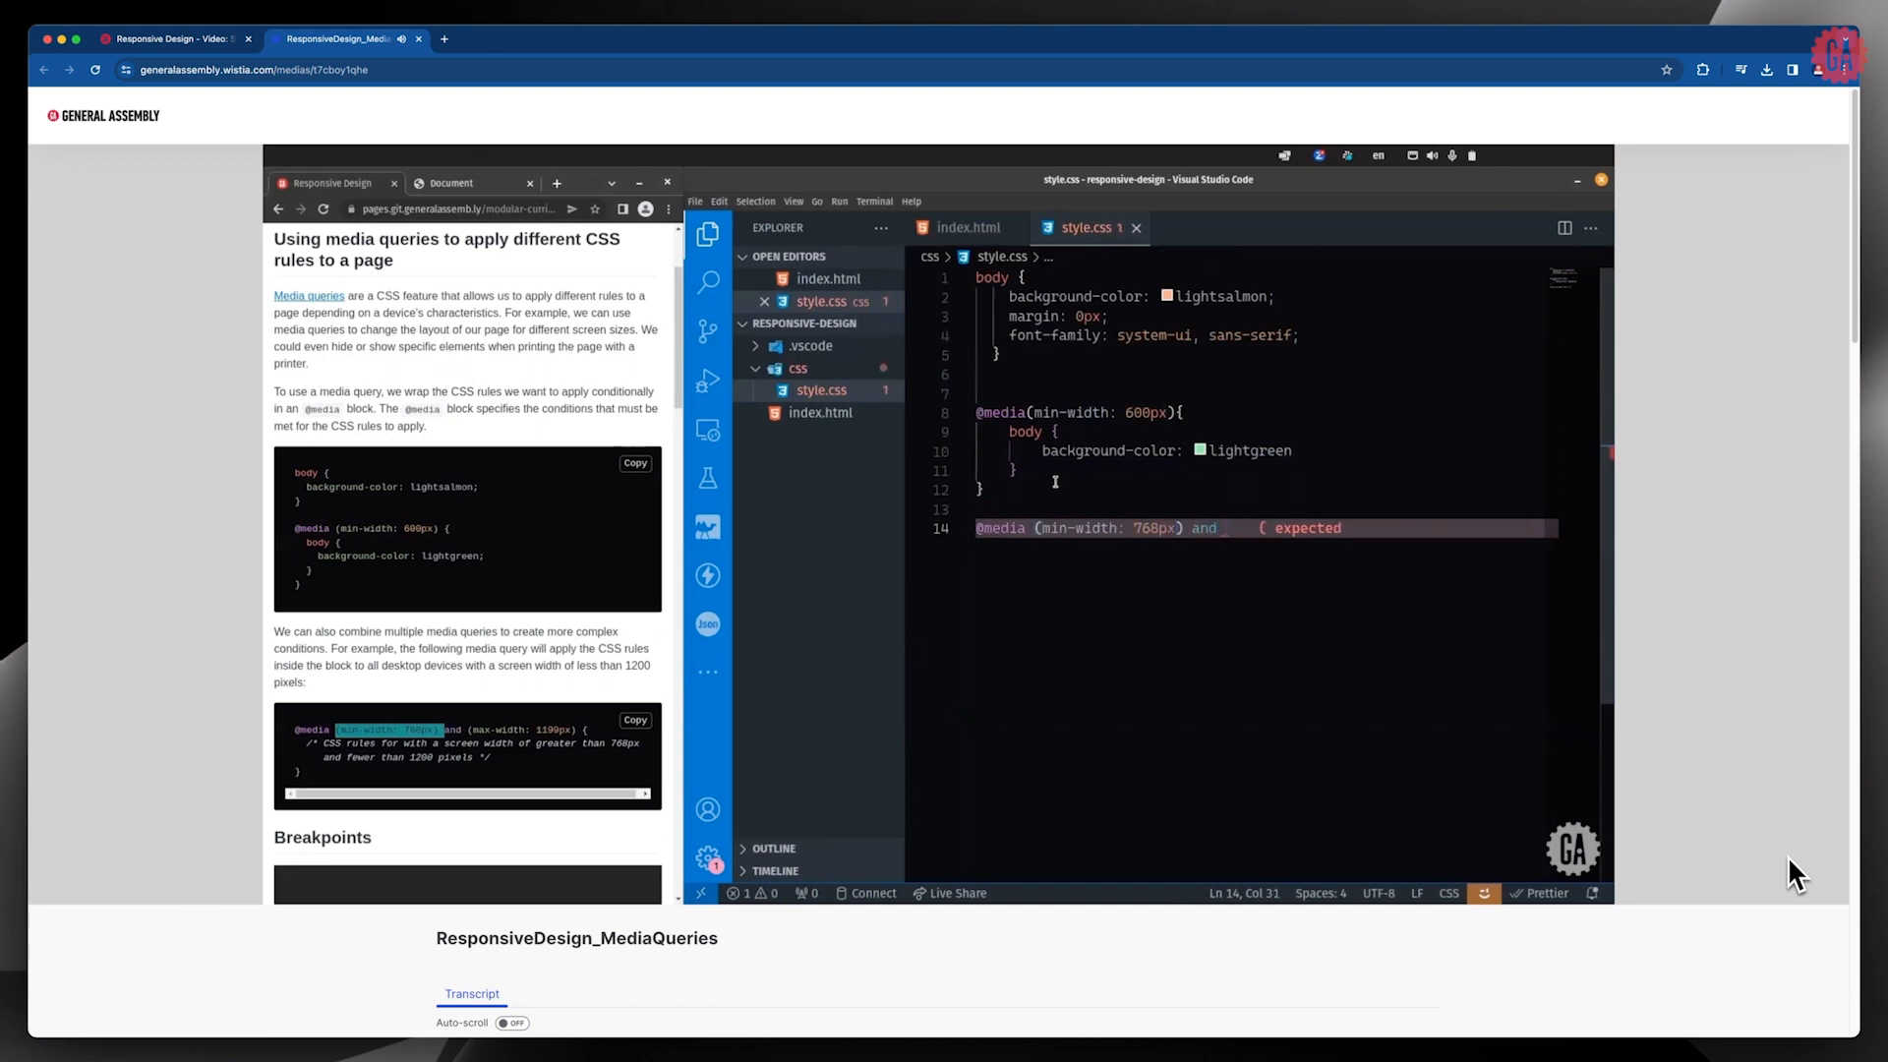
{"action": "type", "text": "(max-width: 1199p"}
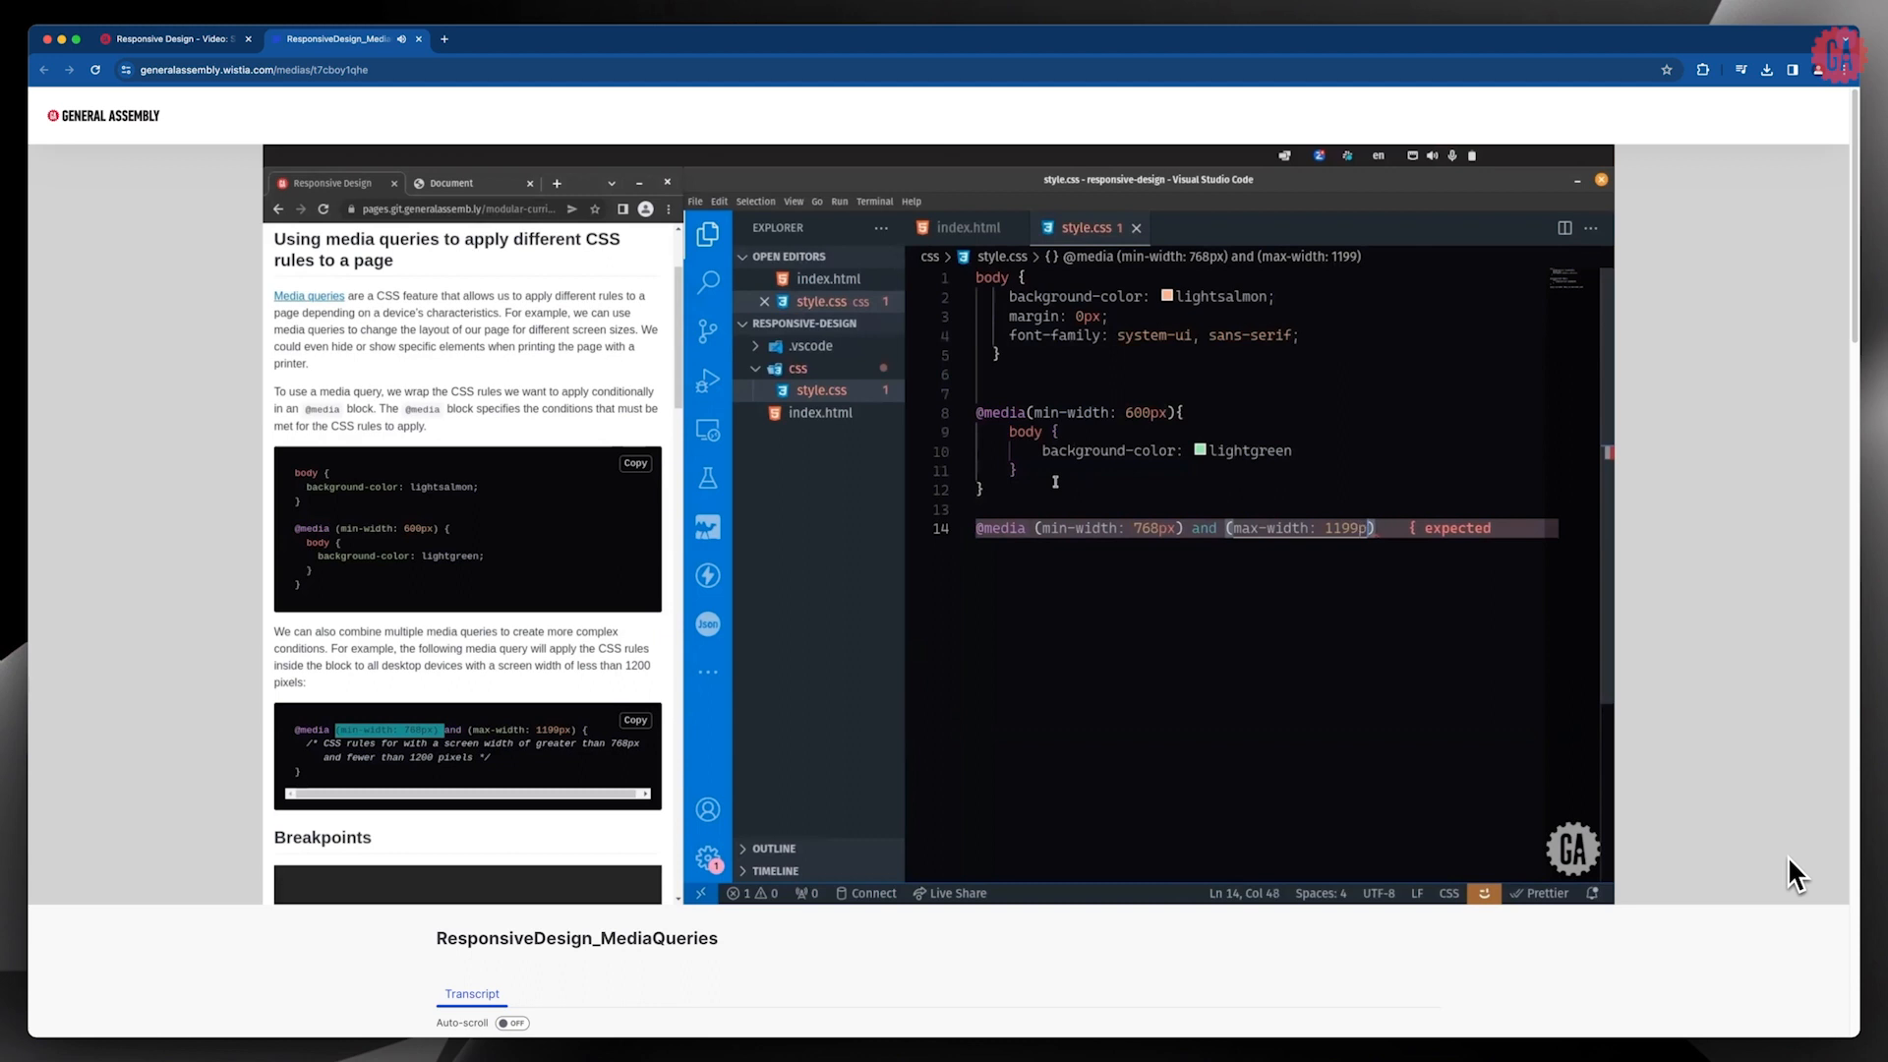
{"action": "type", "text": "{}"}
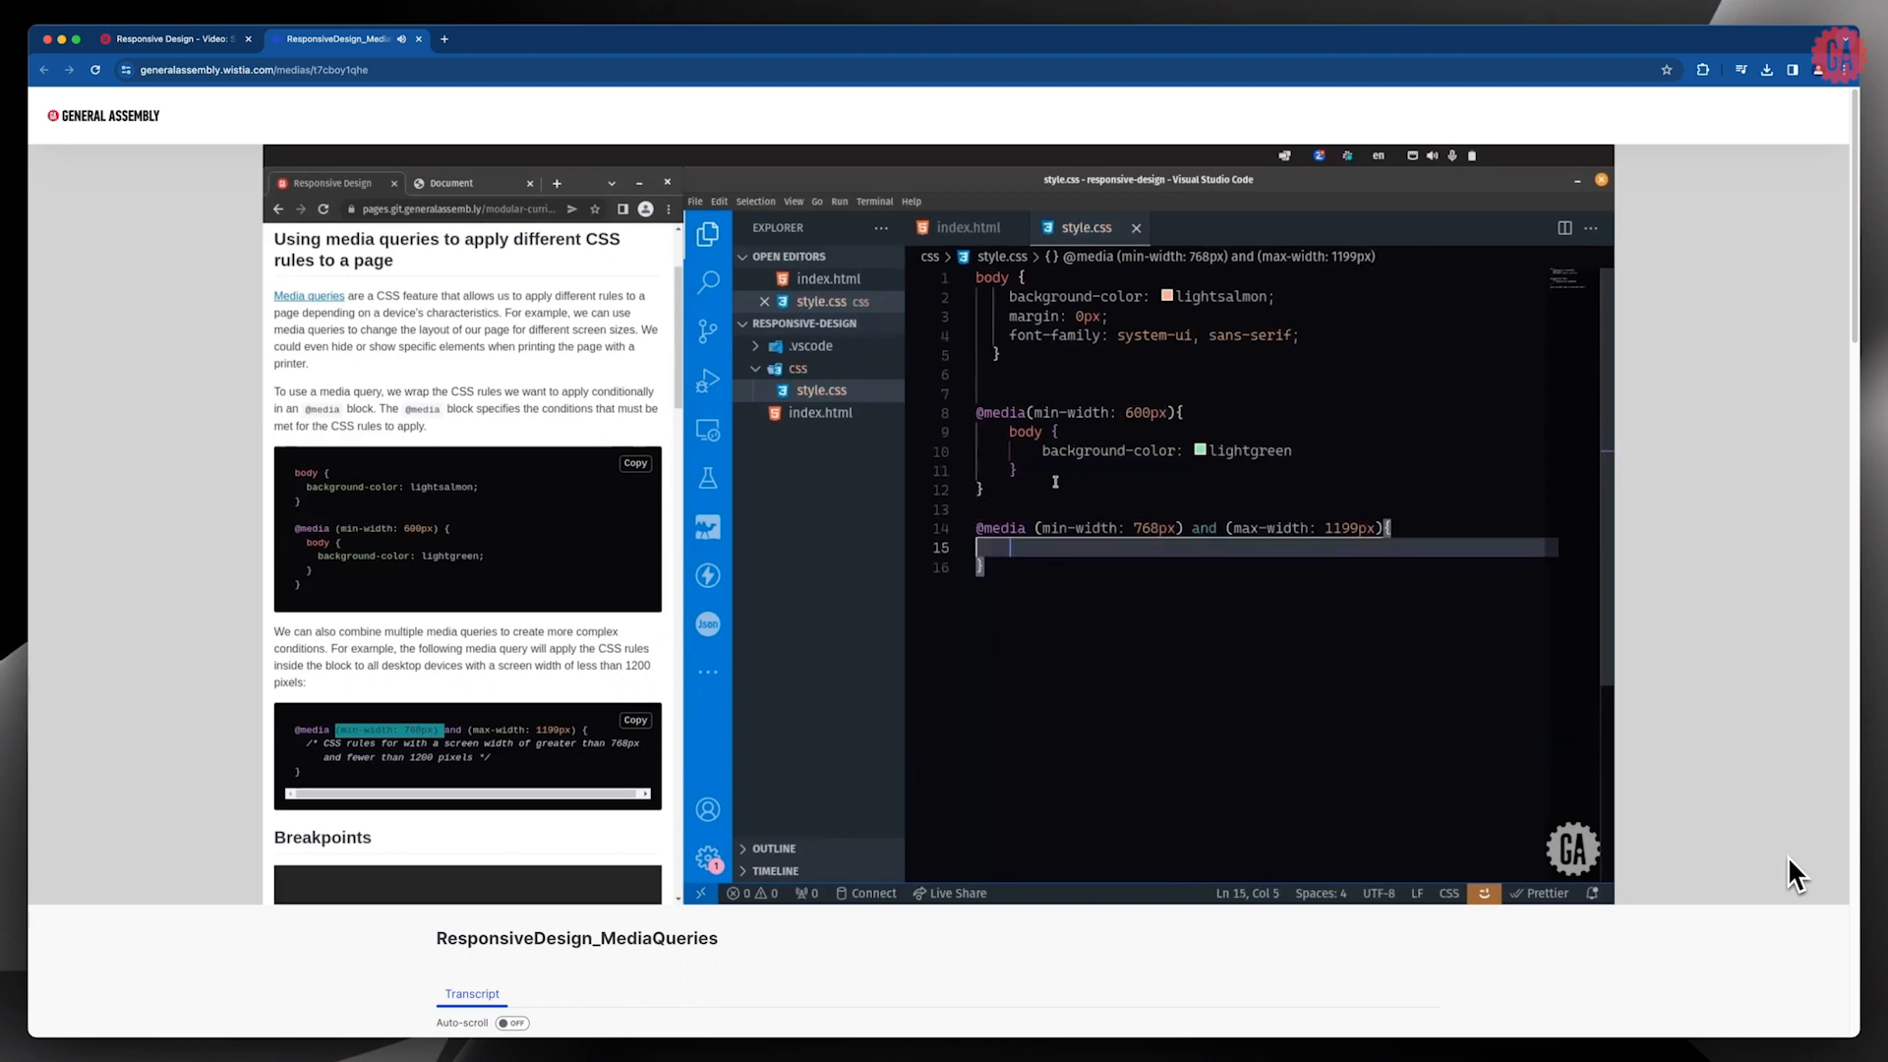
{"action": "type", "text": "body"}
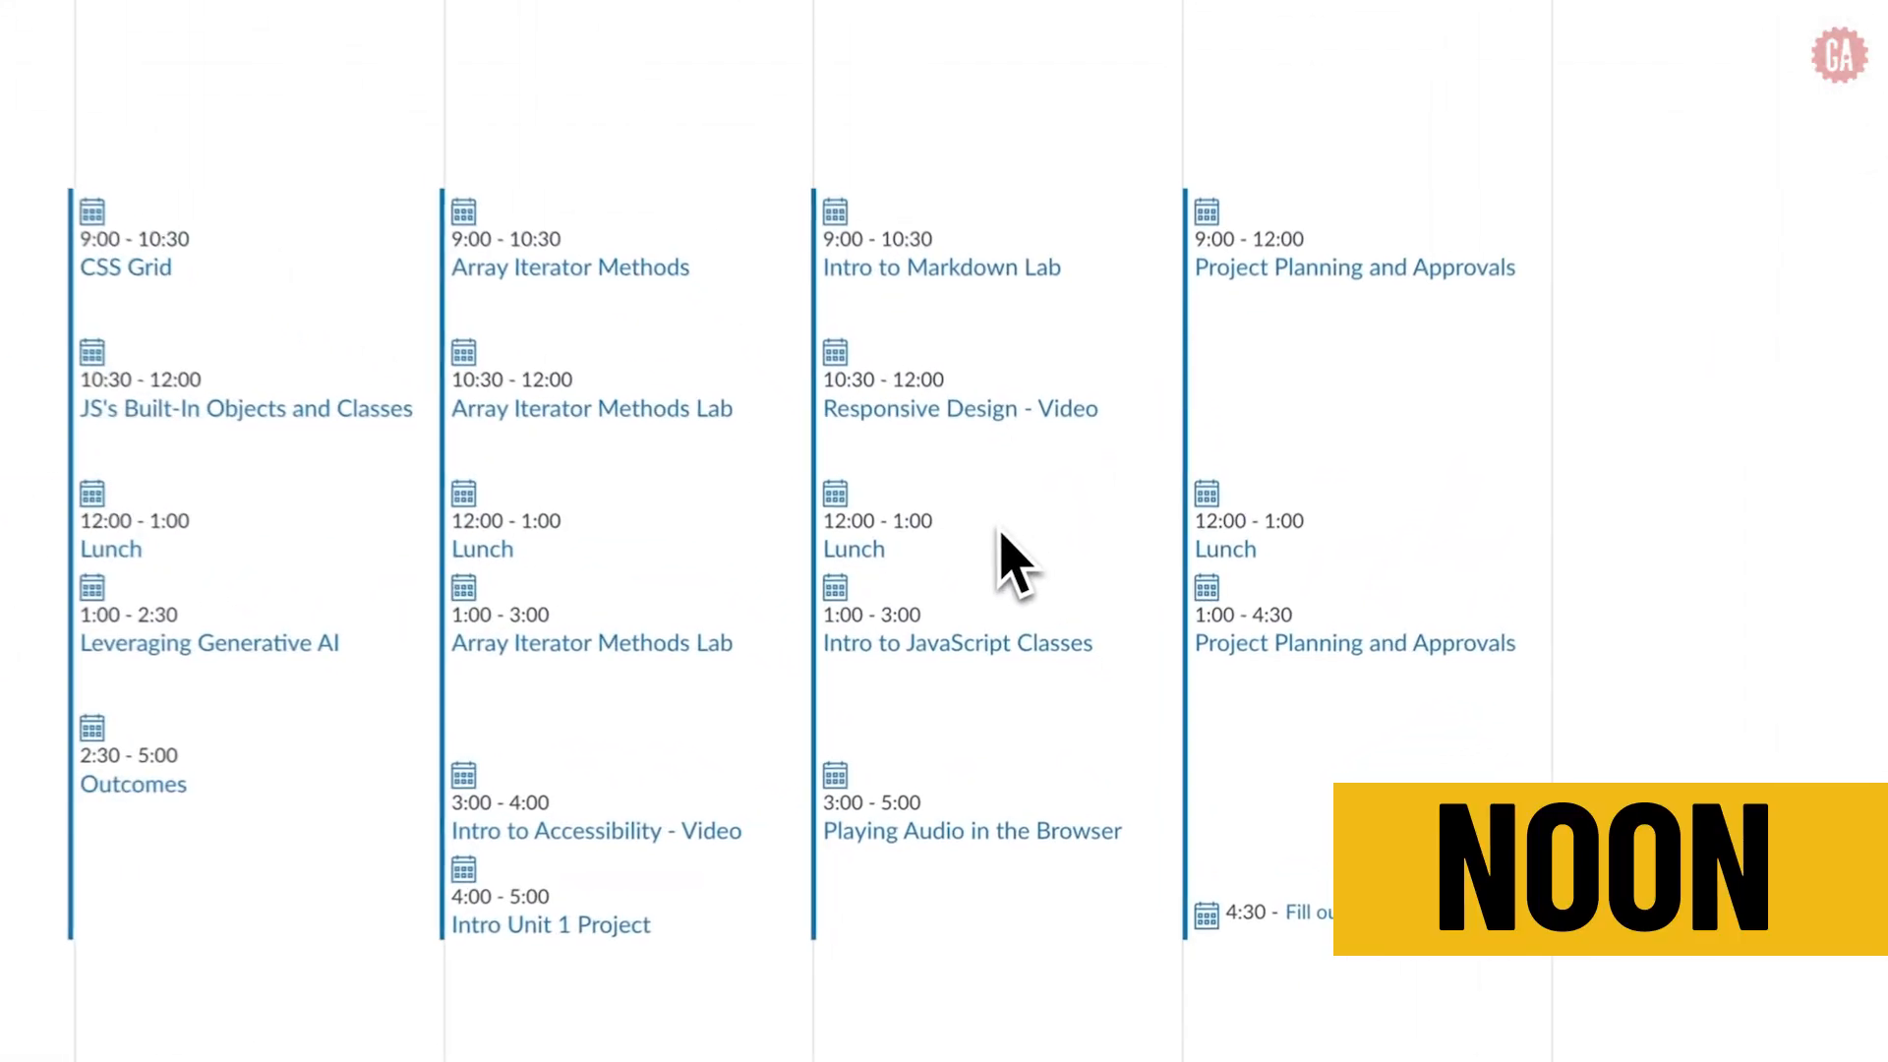
{"action": "left_click", "coordinate": [853, 549]}
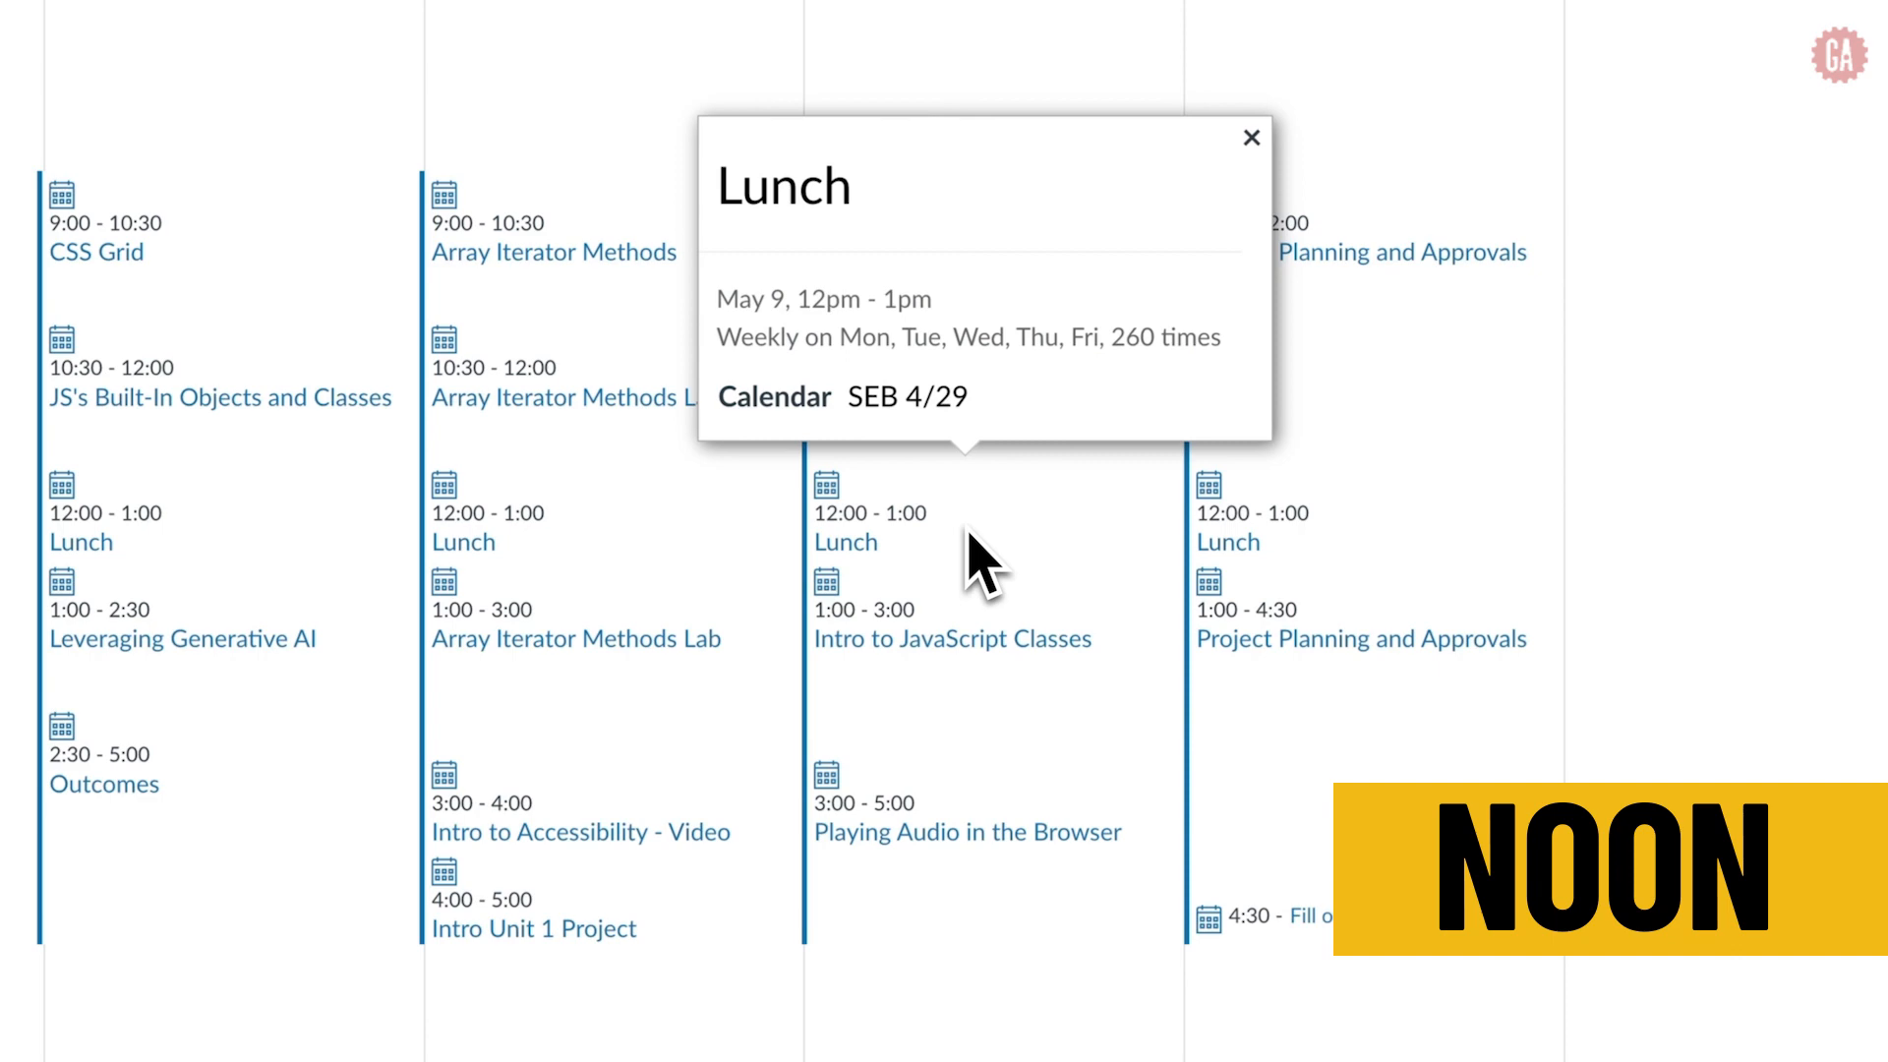
{"action": "left_click", "coordinate": [1250, 137]}
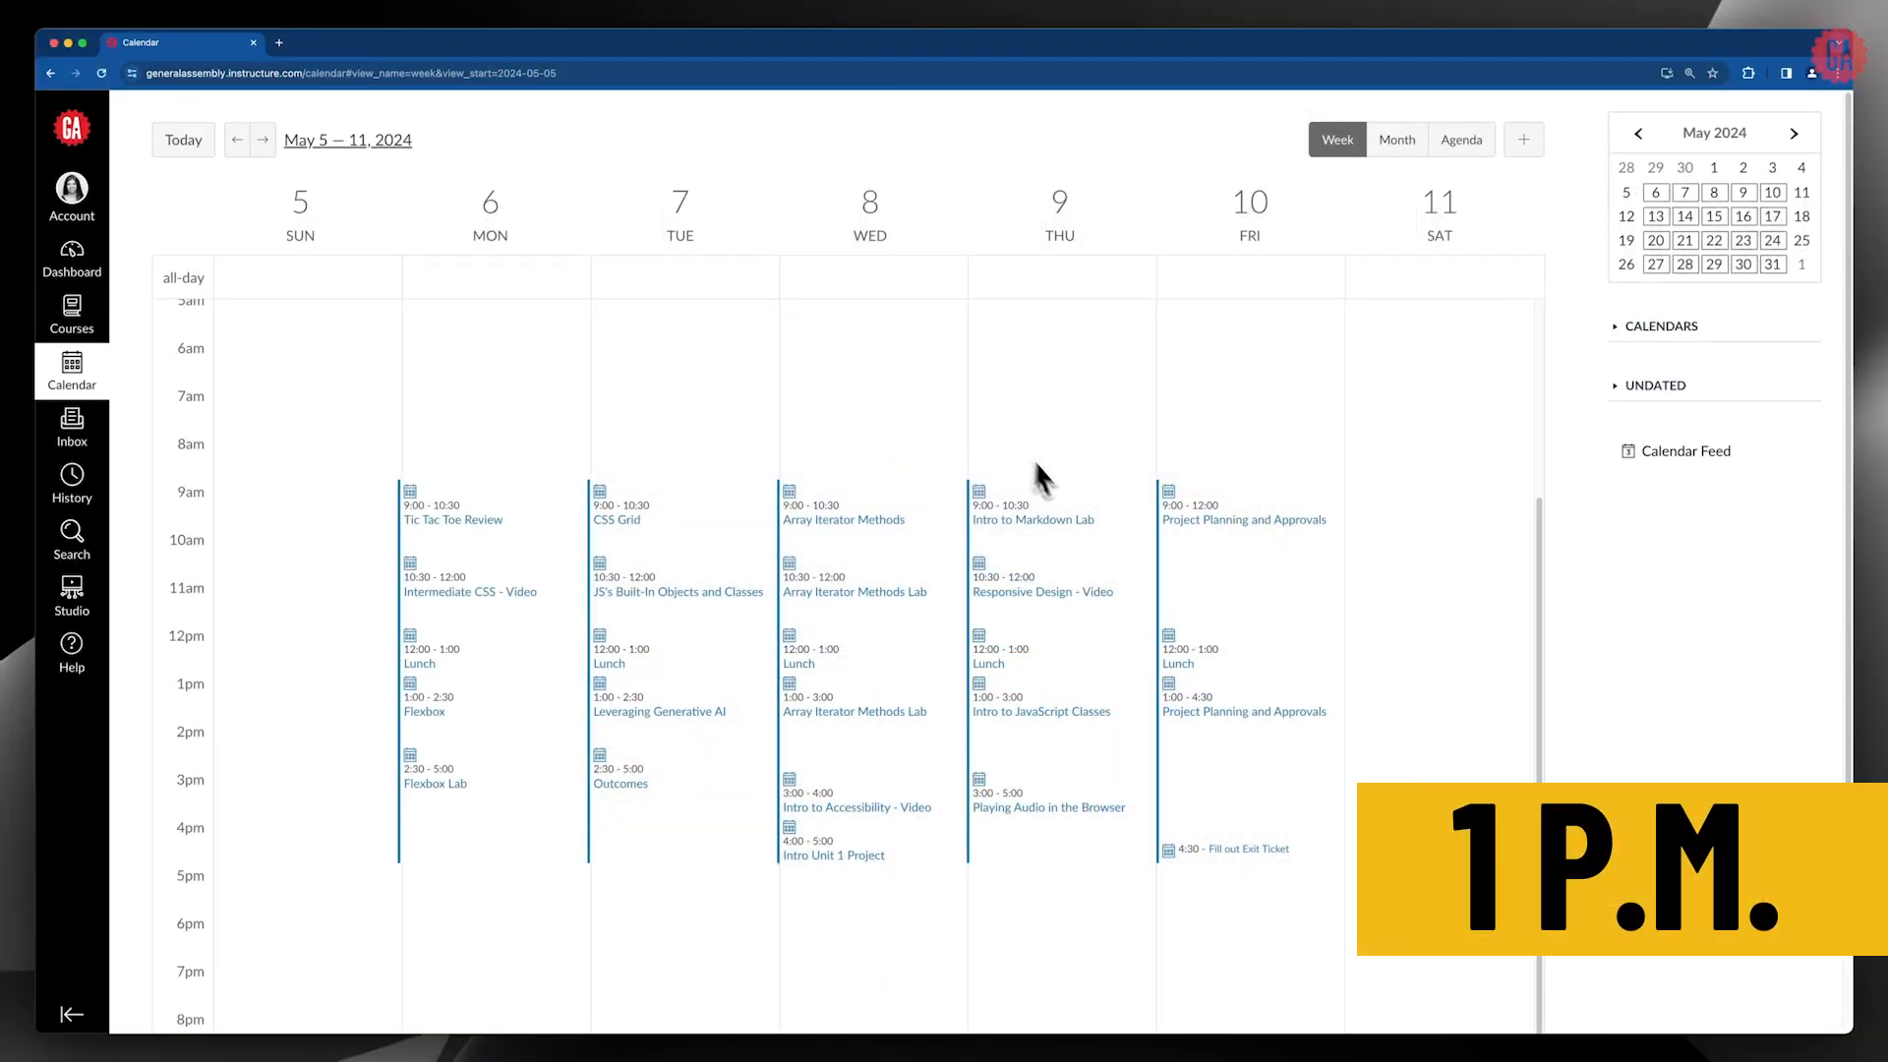
{"action": "left_click", "coordinate": [1040, 710]}
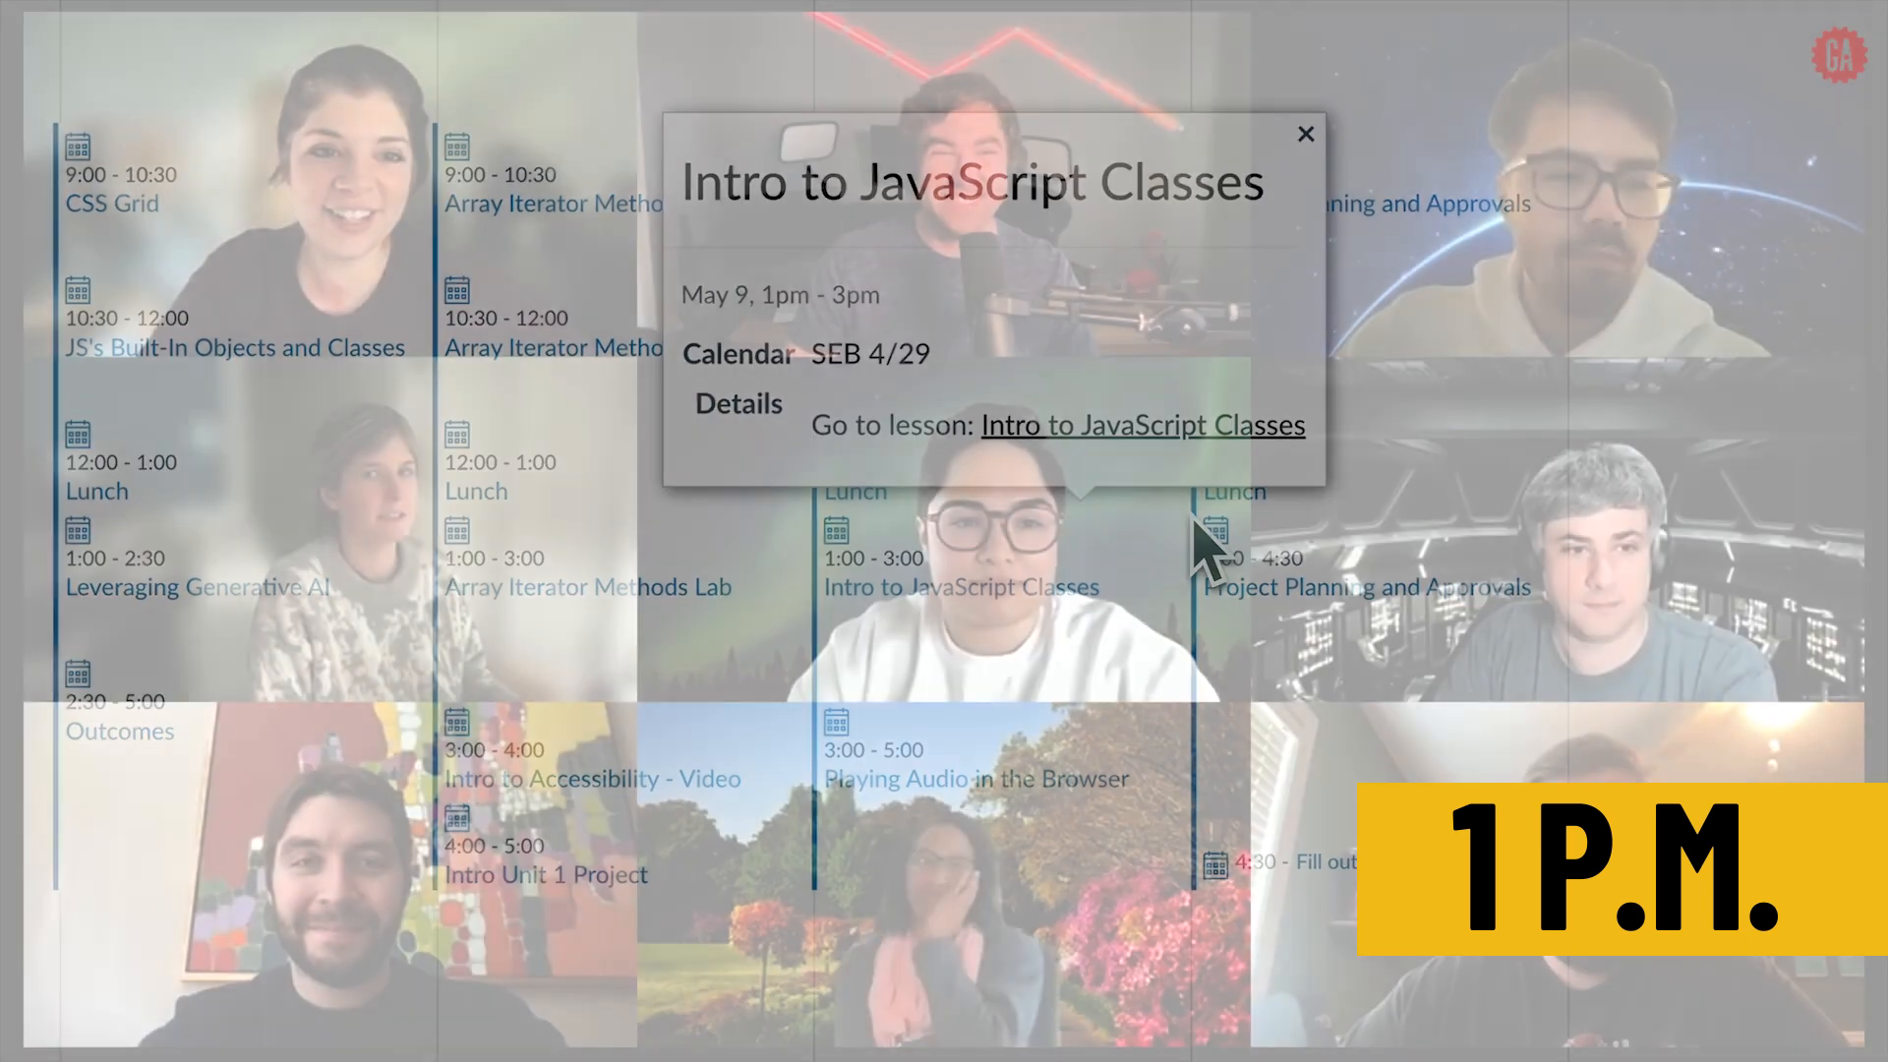
{"action": "left_click", "coordinate": [1304, 134]}
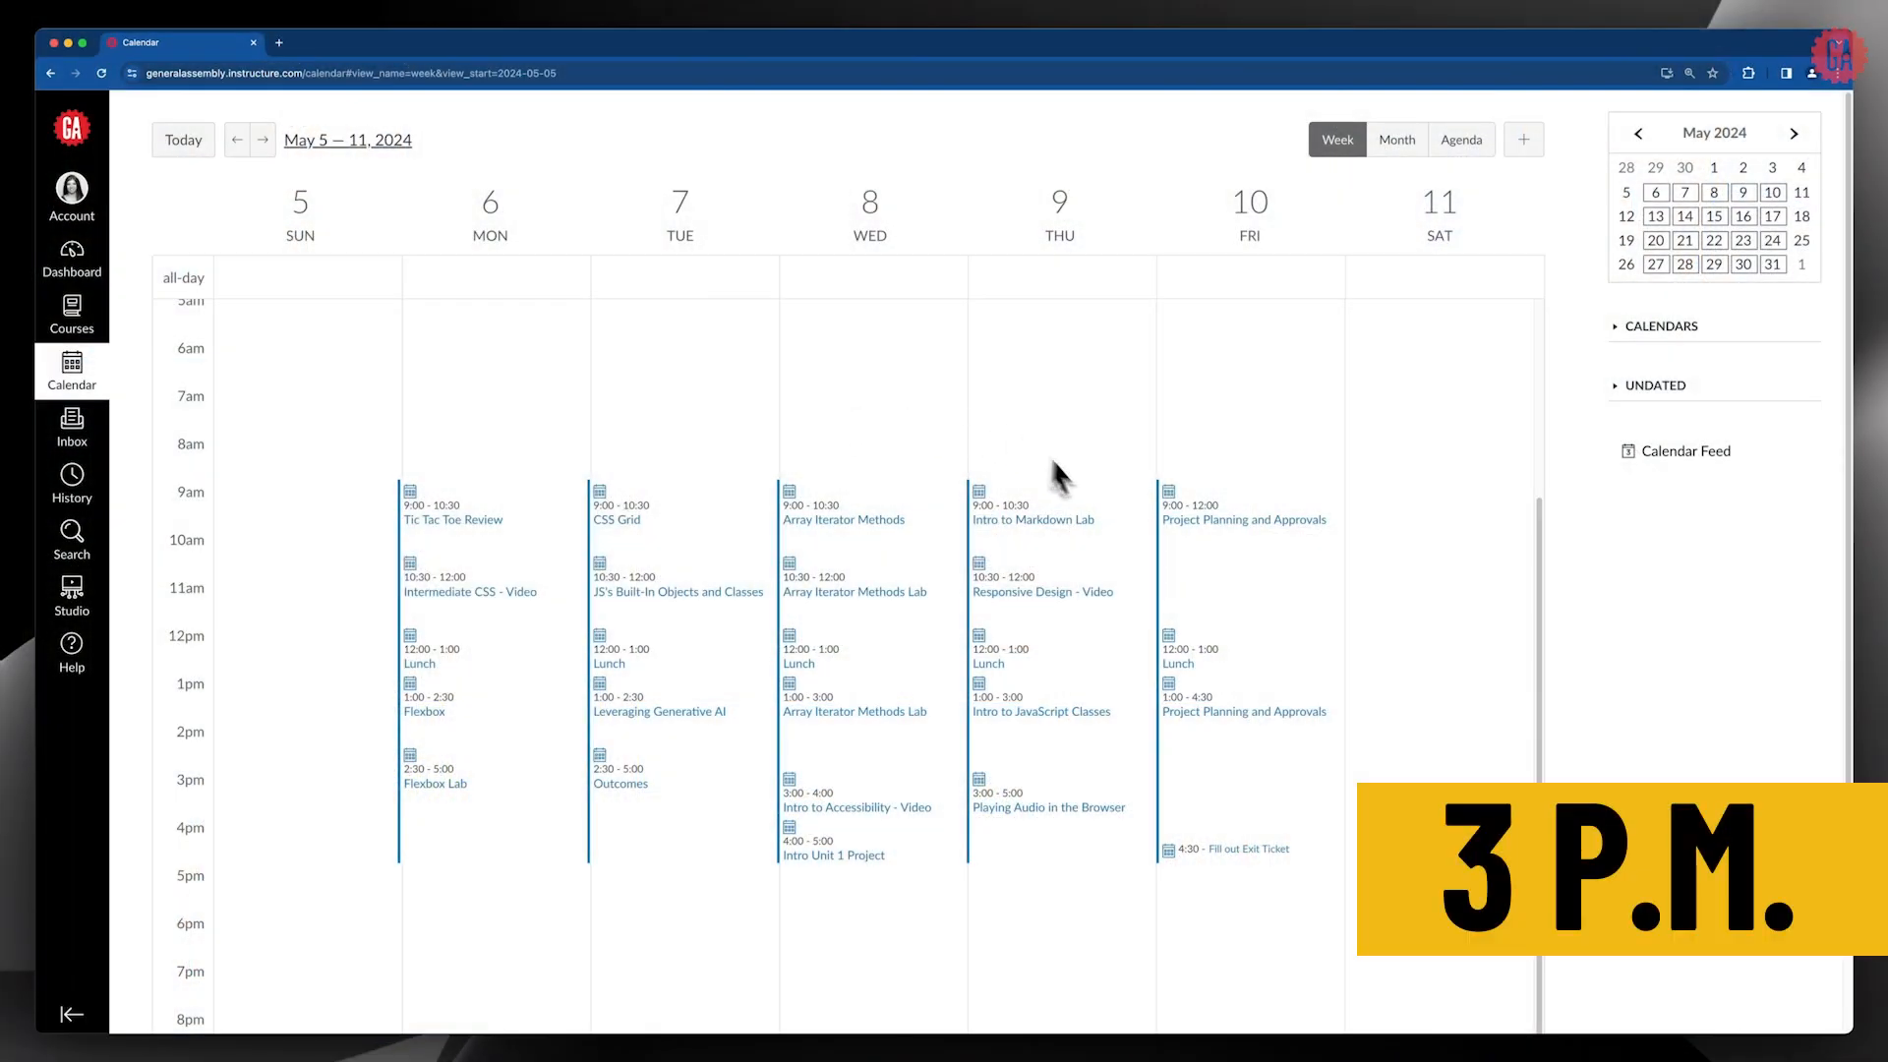
- Open the Playing Audio in the Browser lesson and scroll to its You Do exercise
{"action": "left_click", "coordinate": [1039, 806]}
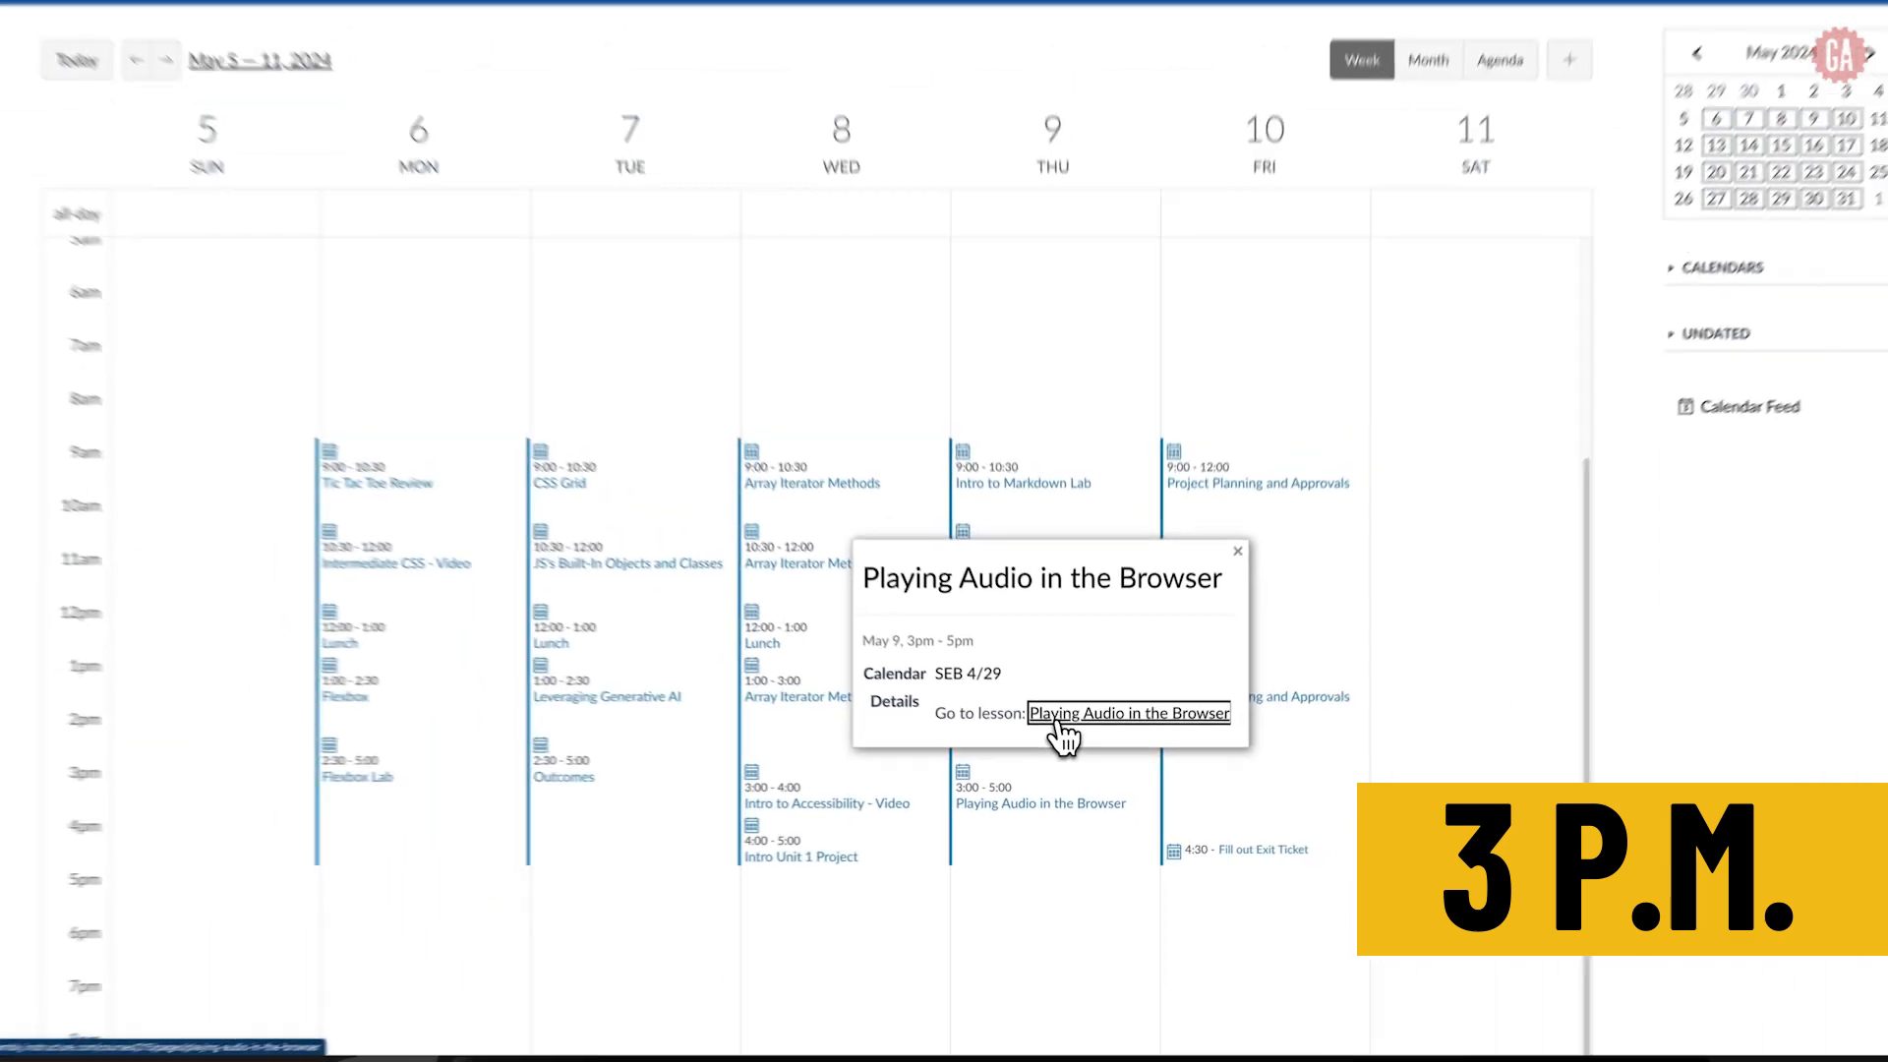
{"action": "left_click", "coordinate": [1128, 712]}
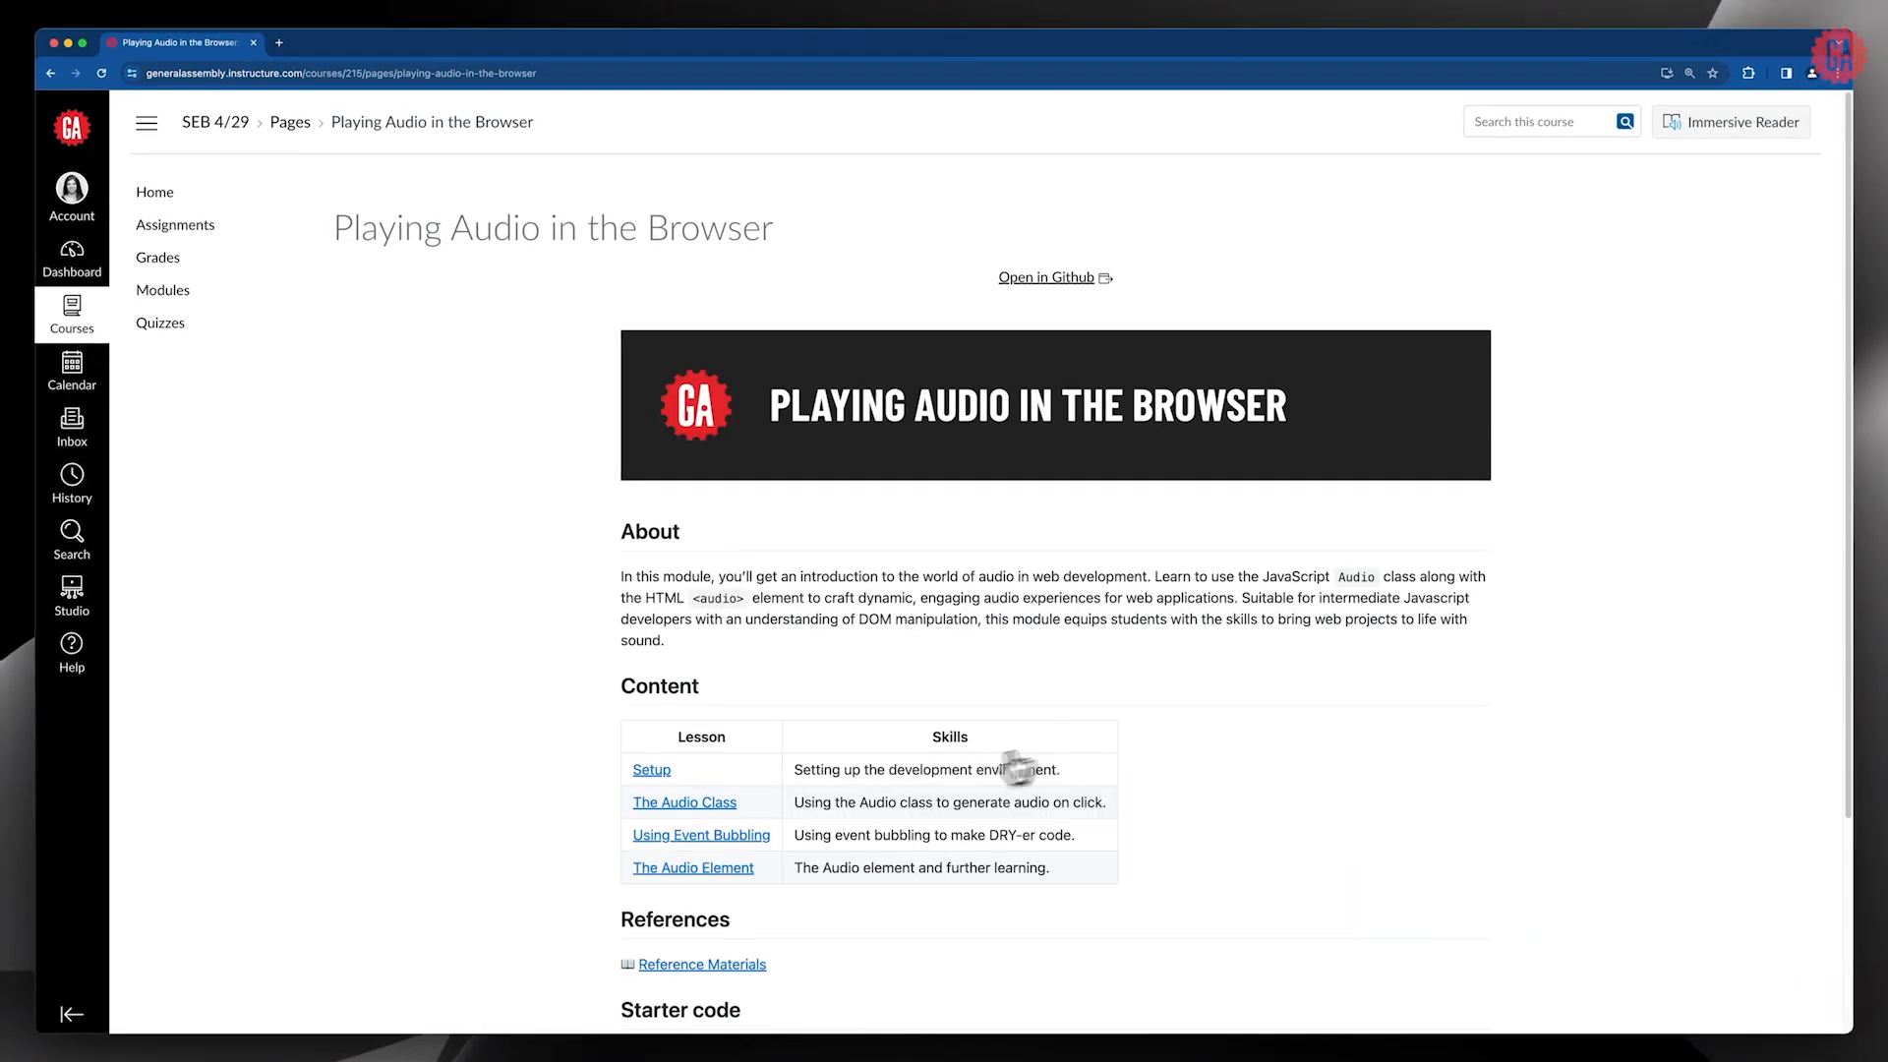
{"action": "scroll", "scroll_direction": "down", "scroll_amount": 3}
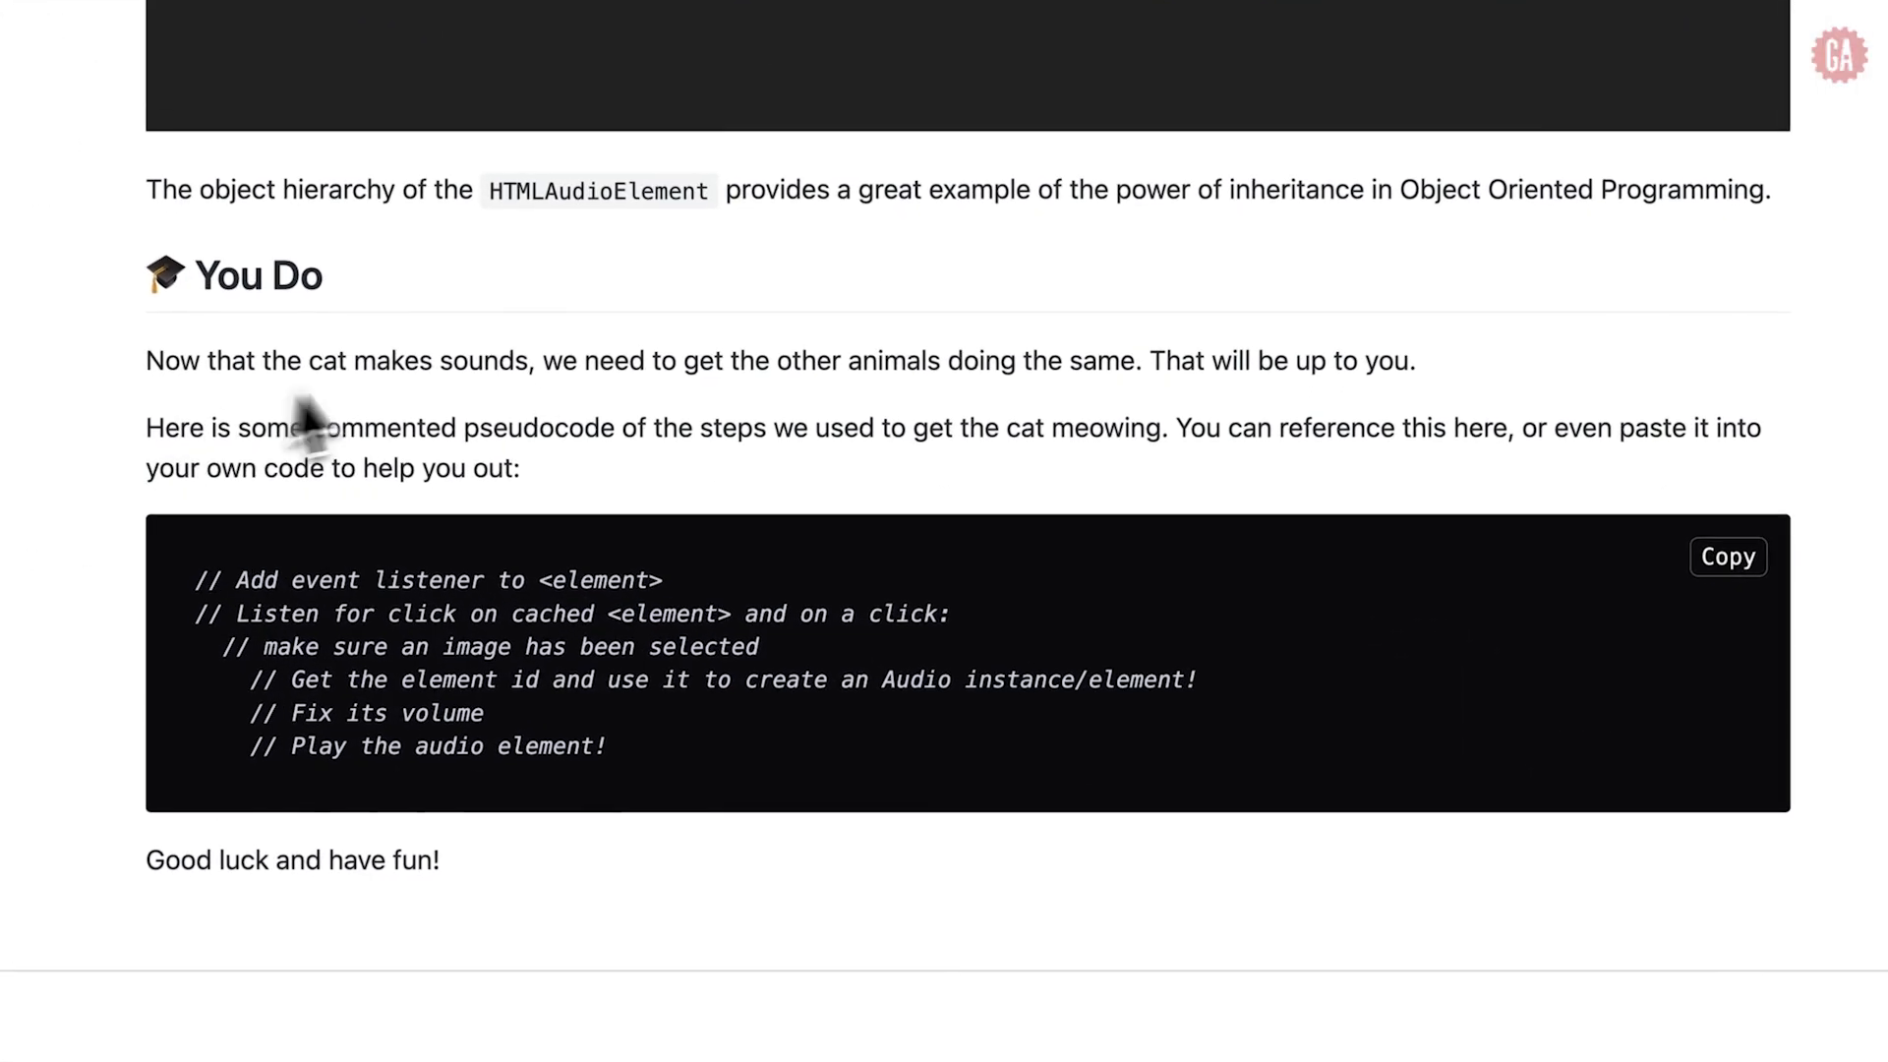